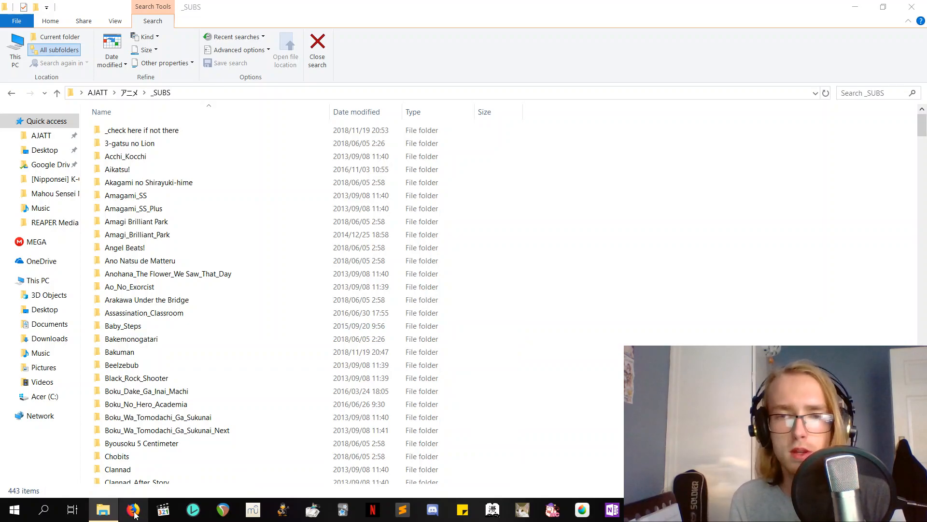
Step: Switch to Firefox and load kitsunekko.net's Japanese subtitles index from the bookmark
{"action": "left_click", "coordinate": [133, 510]}
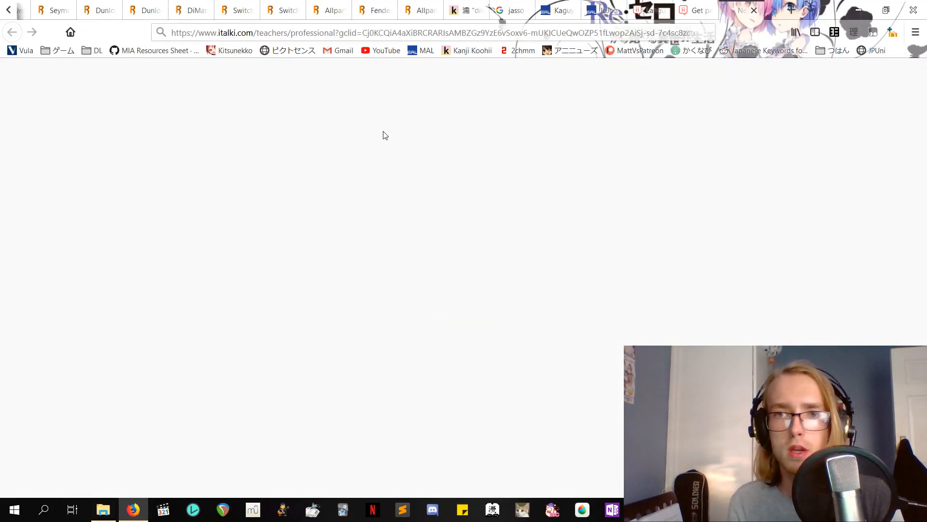
{"action": "left_click", "coordinate": [236, 50]}
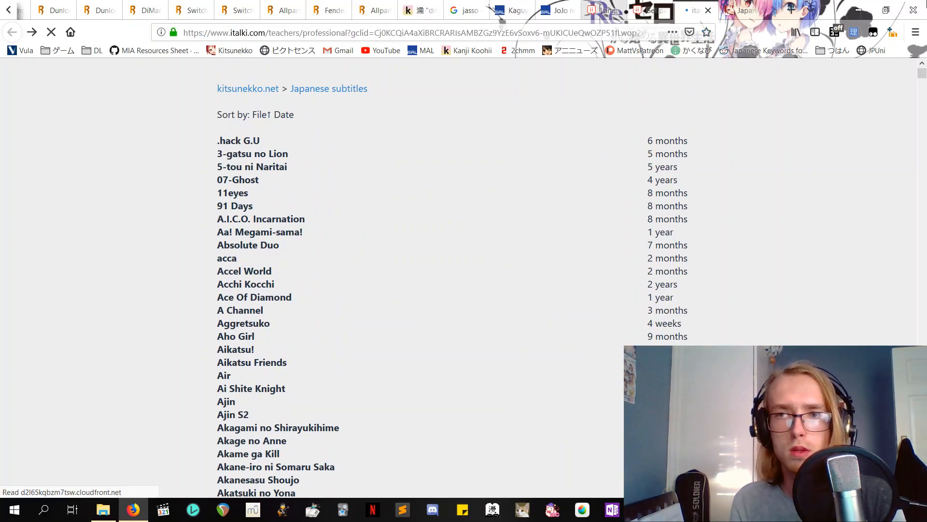
Step: Browse from アニメ into _SUBS > Sakamoto_Desu_Ga and copy all its subtitle files
{"action": "left_click", "coordinate": [102, 509]}
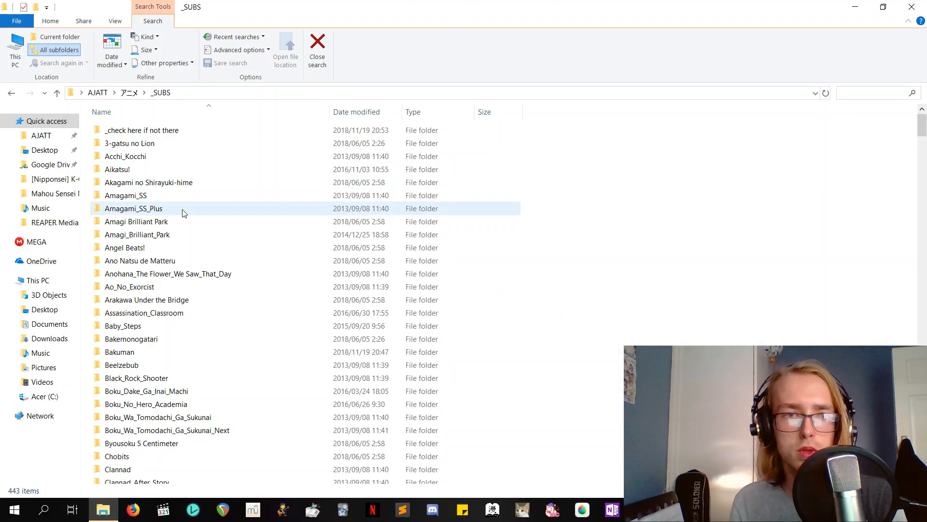
{"action": "left_click", "coordinate": [139, 260]}
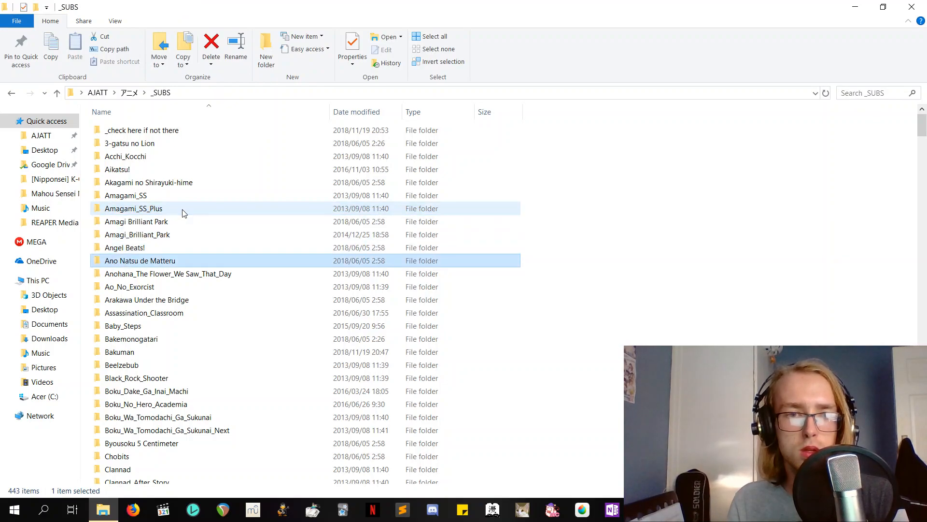
{"action": "left_click", "coordinate": [144, 312]}
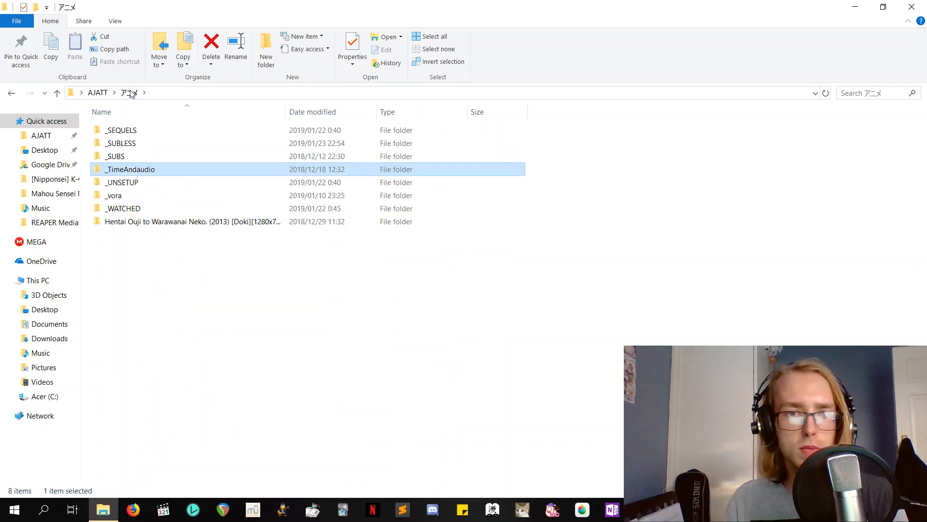
{"action": "double_click", "coordinate": [130, 169]}
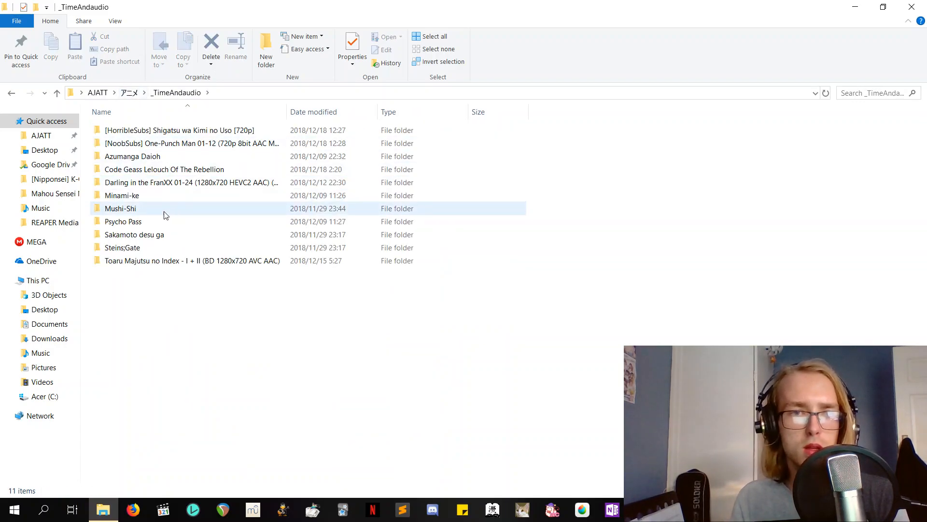
{"action": "left_click", "coordinate": [127, 93]}
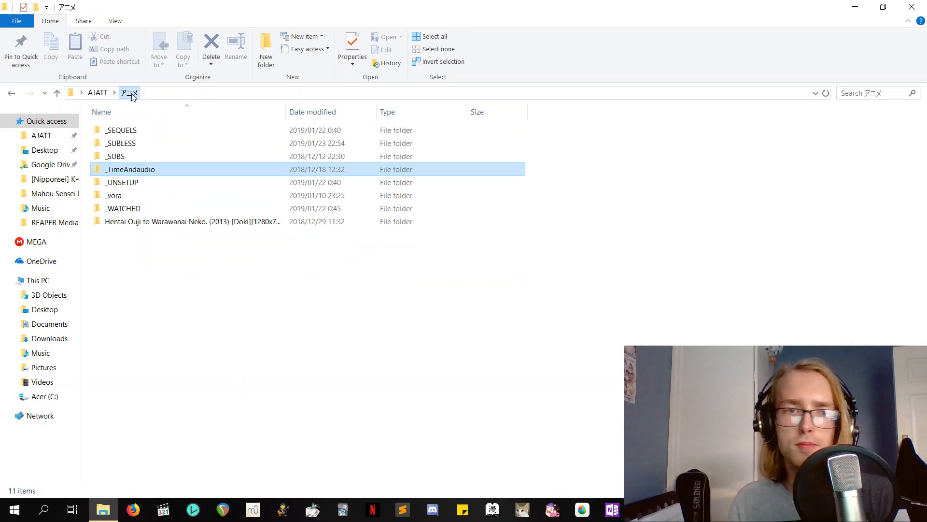
{"action": "double_click", "coordinate": [115, 156]}
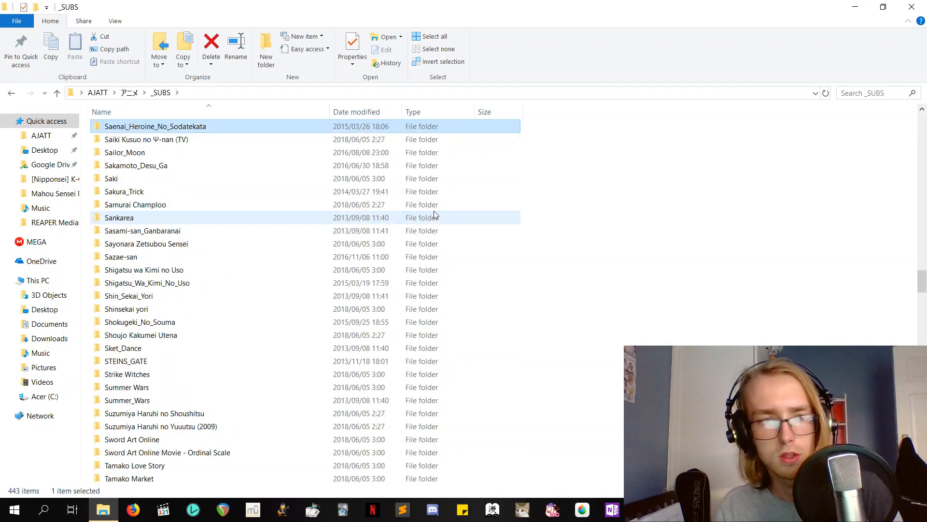
{"action": "double_click", "coordinate": [136, 165]}
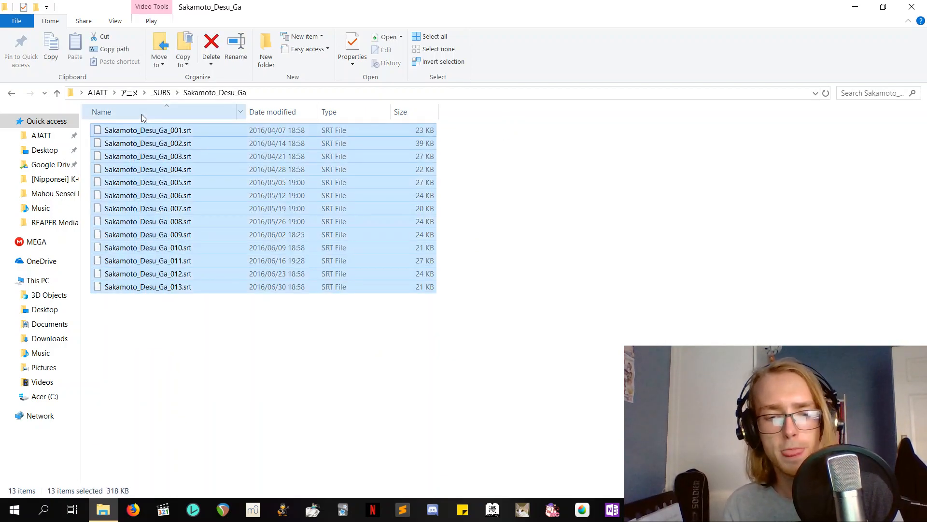
Step: Go to アニメ > _TimeAndaudio > Sakamoto desu ga and paste the subtitle files there
{"action": "left_click", "coordinate": [129, 92]}
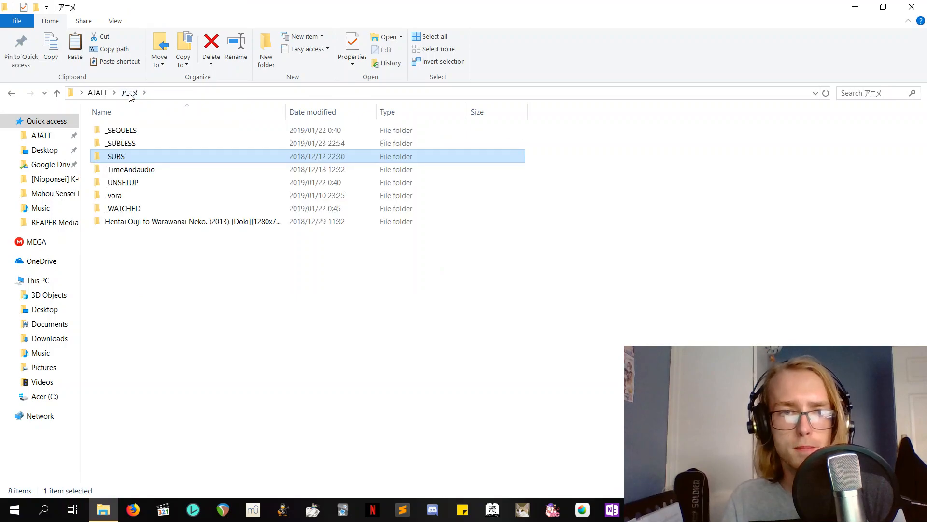
{"action": "double_click", "coordinate": [129, 169]}
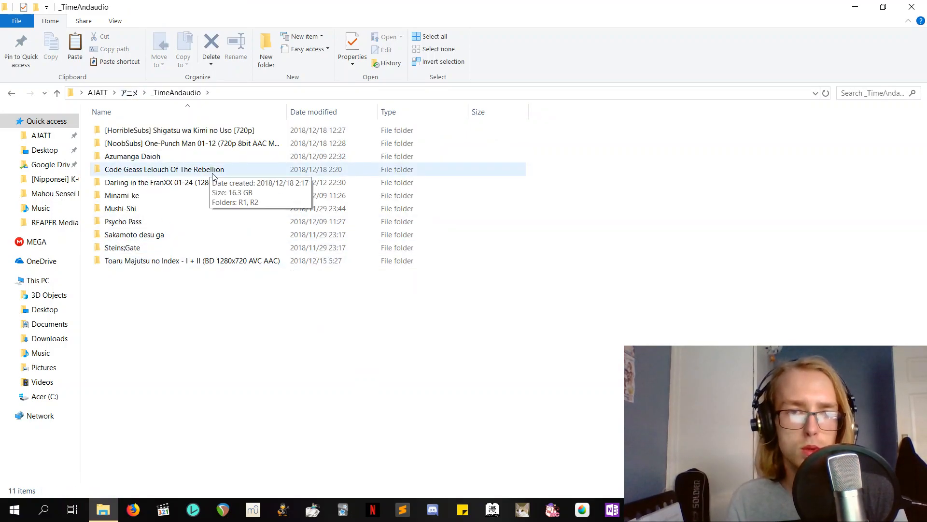
{"action": "mouse_move", "coordinate": [165, 228]}
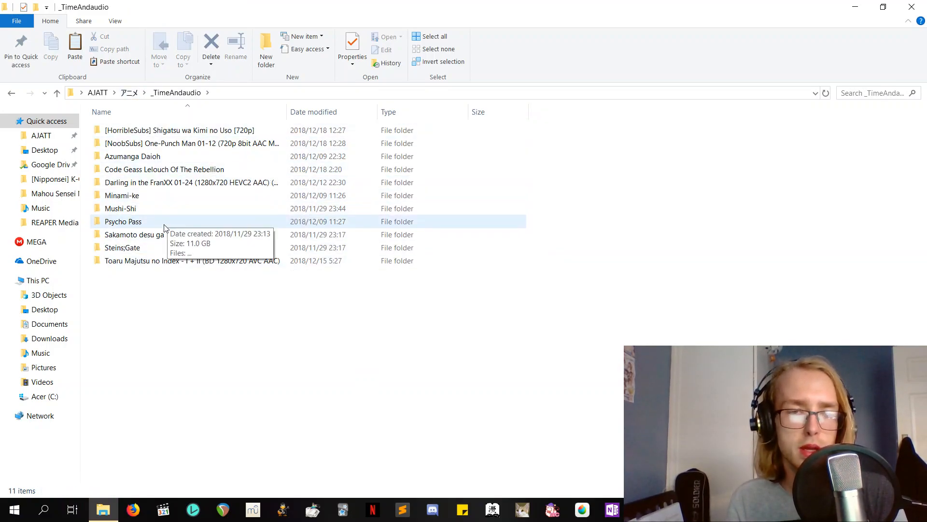
{"action": "double_click", "coordinate": [135, 234]}
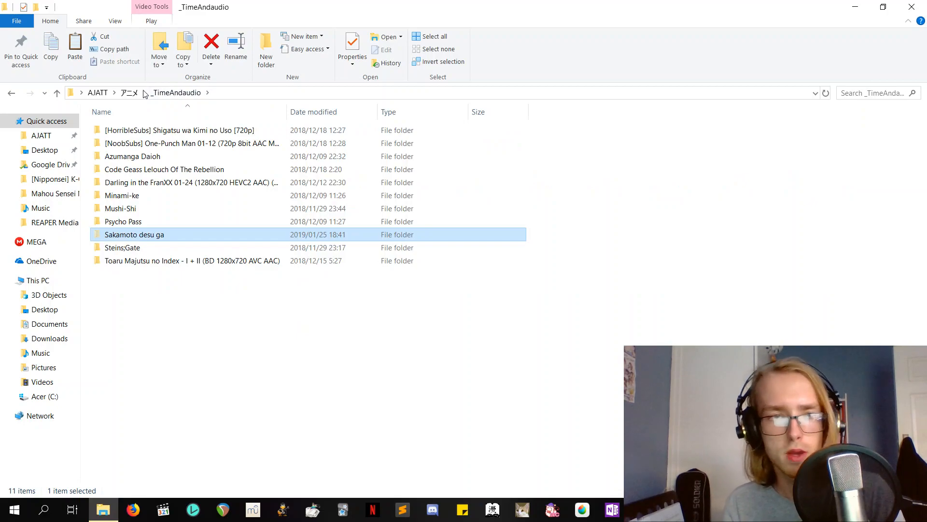
Step: Move Sakamoto desu ga into アニメ and launch Subtitle And Video Renamer from AJATT\Resource
{"action": "left_click", "coordinate": [129, 93]}
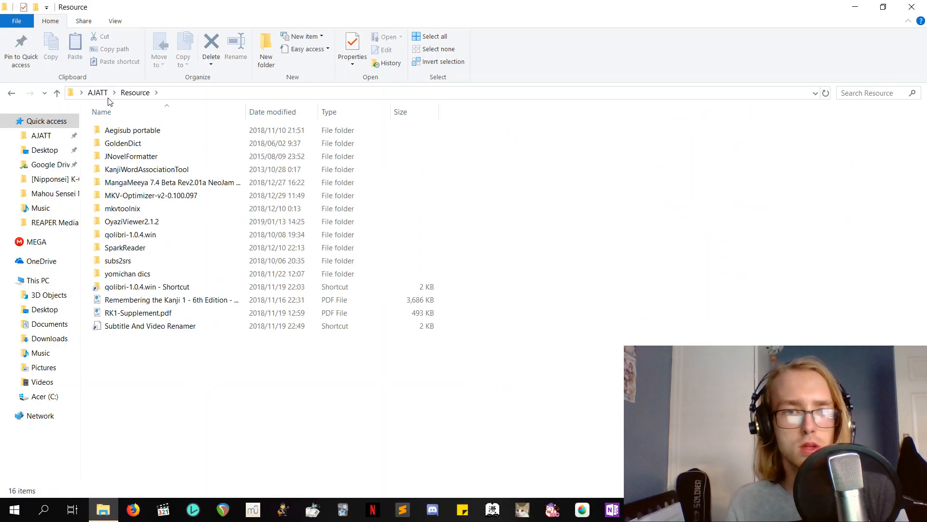
{"action": "left_click", "coordinate": [132, 131]}
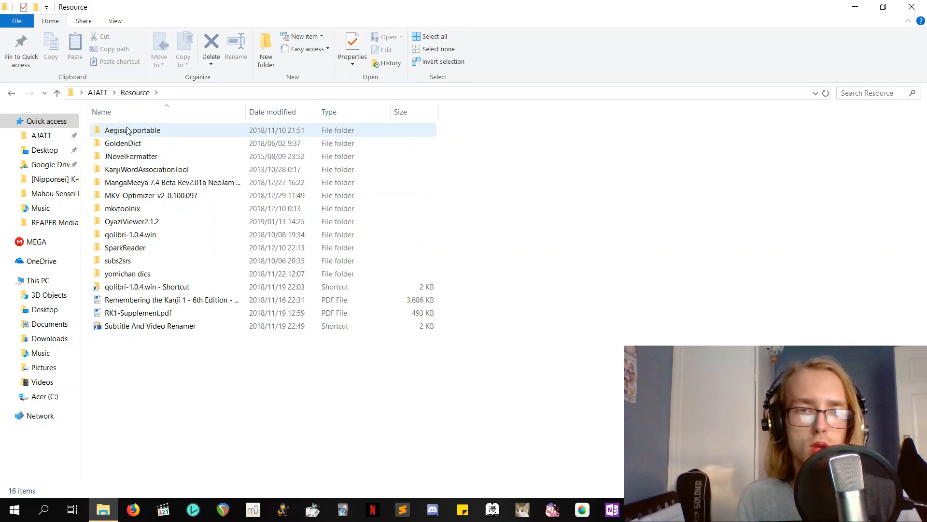
{"action": "mouse_move", "coordinate": [133, 130]}
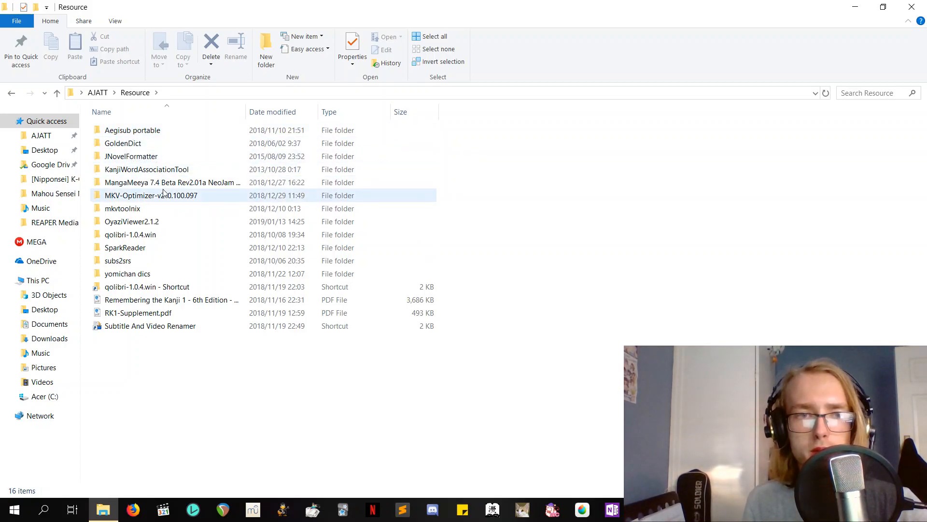
{"action": "left_click", "coordinate": [130, 234]}
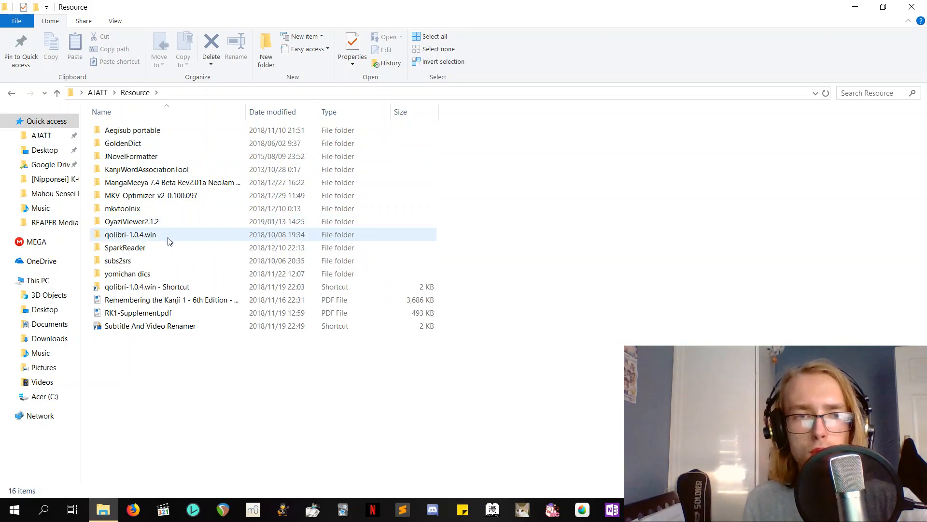
{"action": "left_click", "coordinate": [149, 326]}
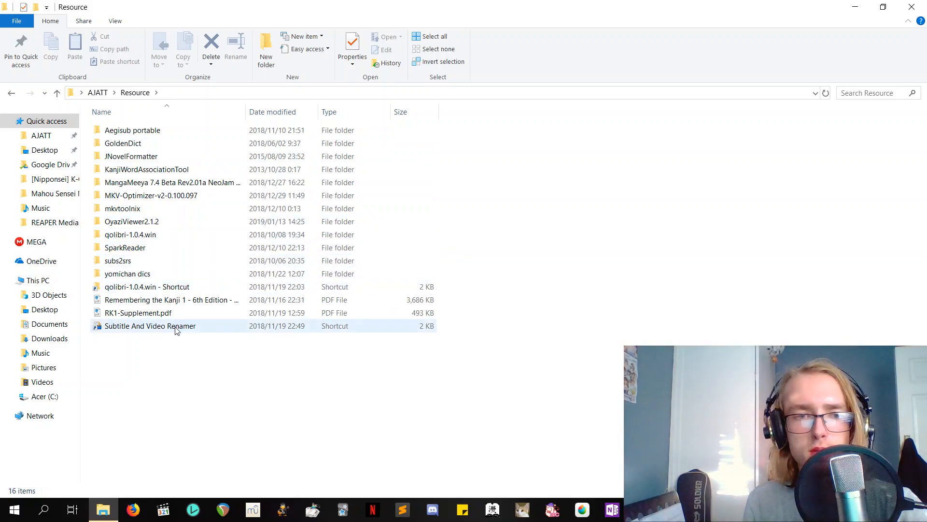
{"action": "left_click", "coordinate": [148, 325]}
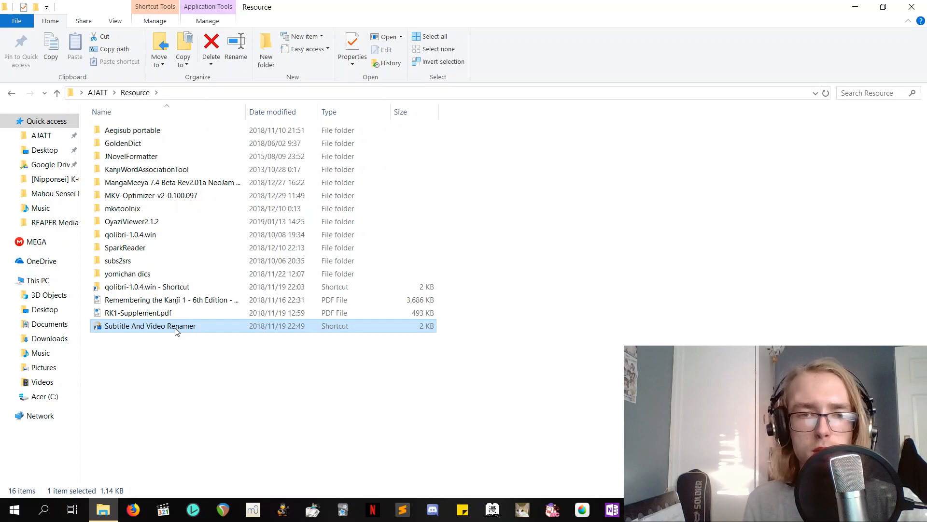
{"action": "double_click", "coordinate": [149, 326]}
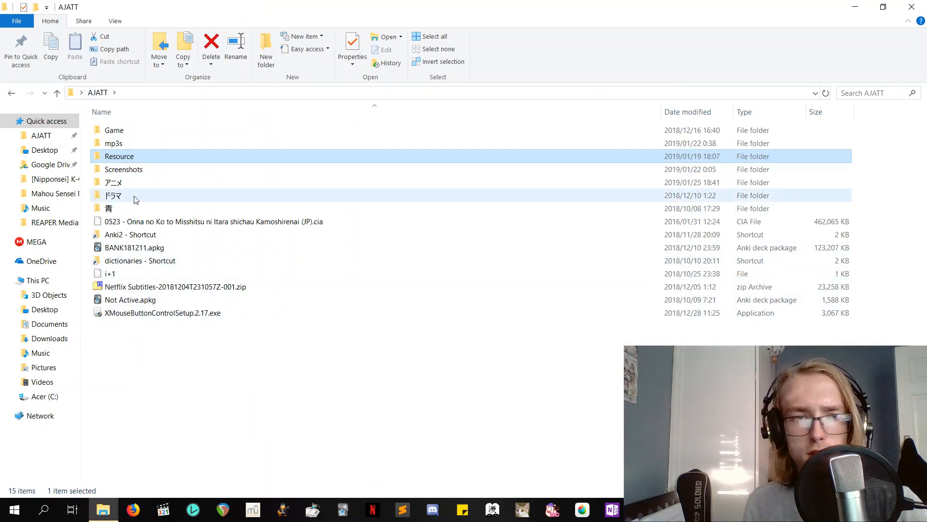
Step: Open アニメ\Sakamoto desu ga, listing twelve episodes and thirteen subtitle files, and select the first subtitle
{"action": "double_click", "coordinate": [113, 183]}
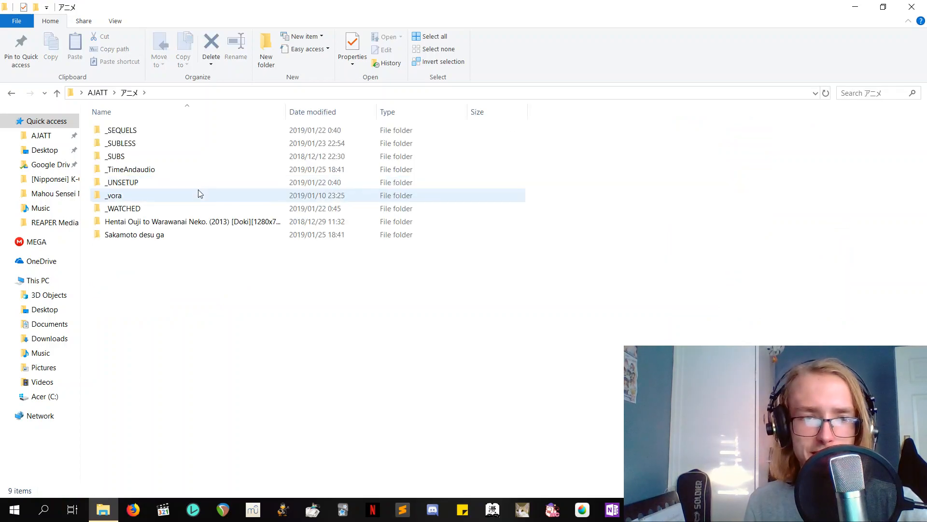
{"action": "double_click", "coordinate": [133, 234]}
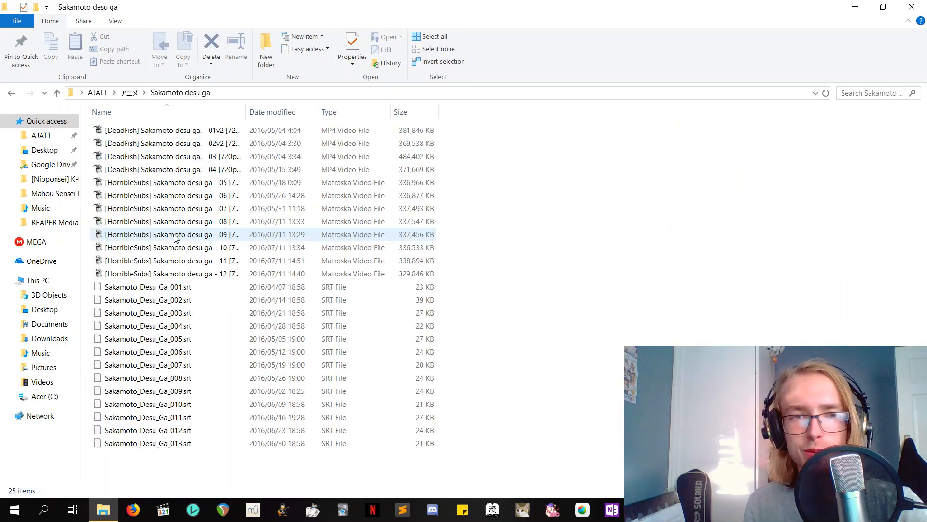
{"action": "left_click", "coordinate": [147, 286]}
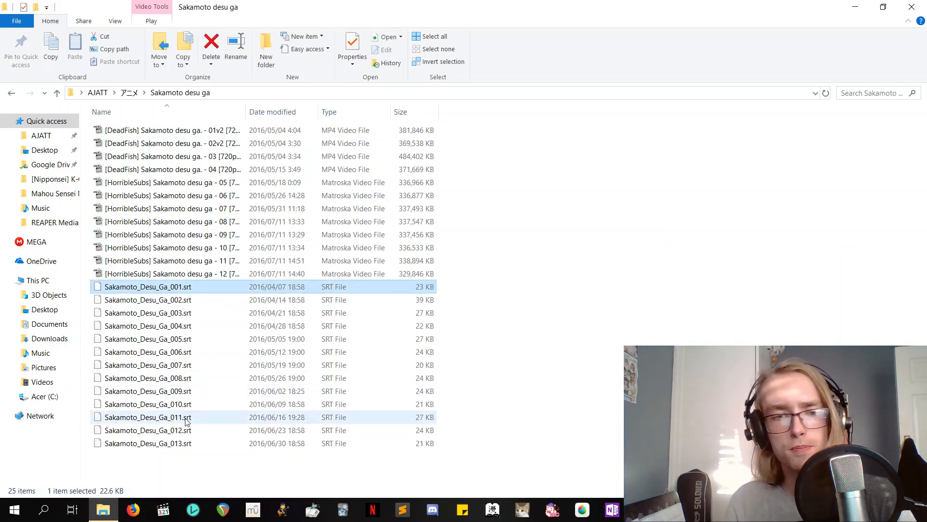
Step: Load the thirteen subtitles, move Sakamoto_Desu_Ga_003.srt to the last row and select every subtitle for renaming
{"action": "left_click", "coordinate": [147, 443]}
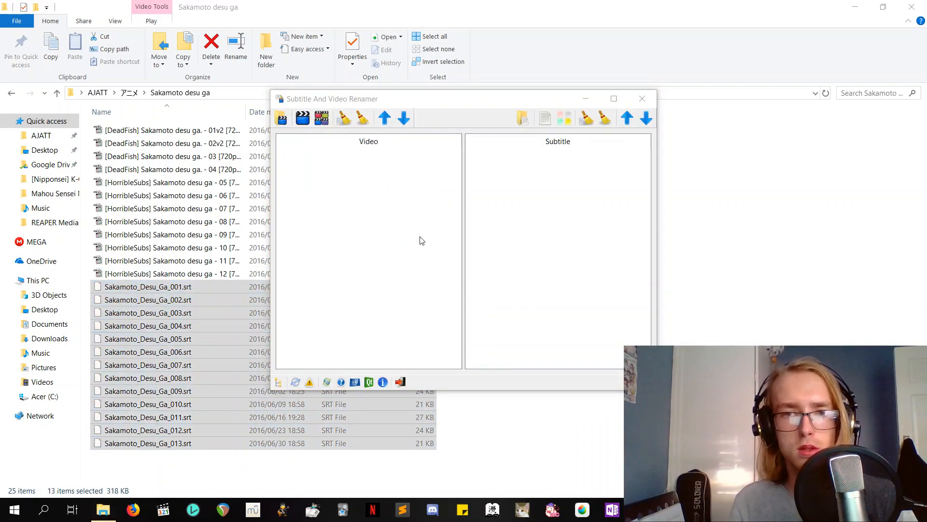
{"action": "left_click", "coordinate": [147, 312]}
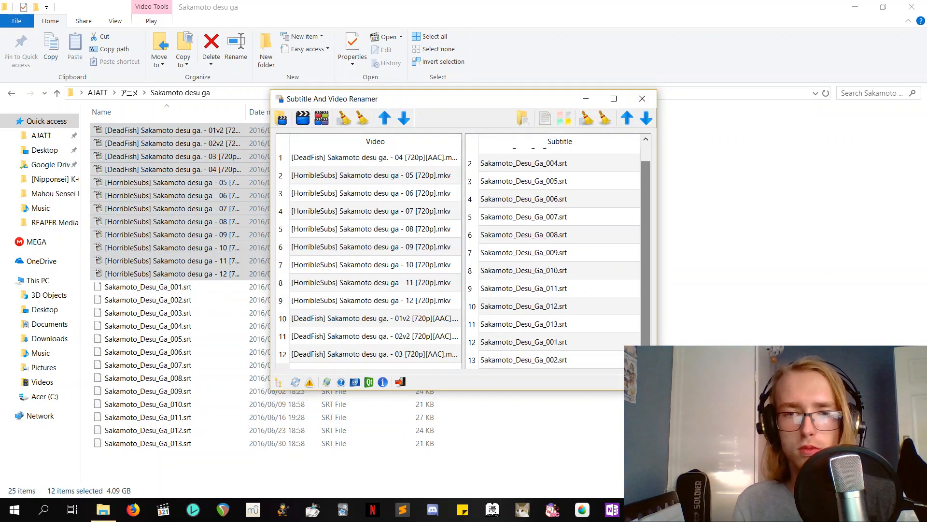
{"action": "scroll", "scroll_direction": "up", "scroll_amount": 3}
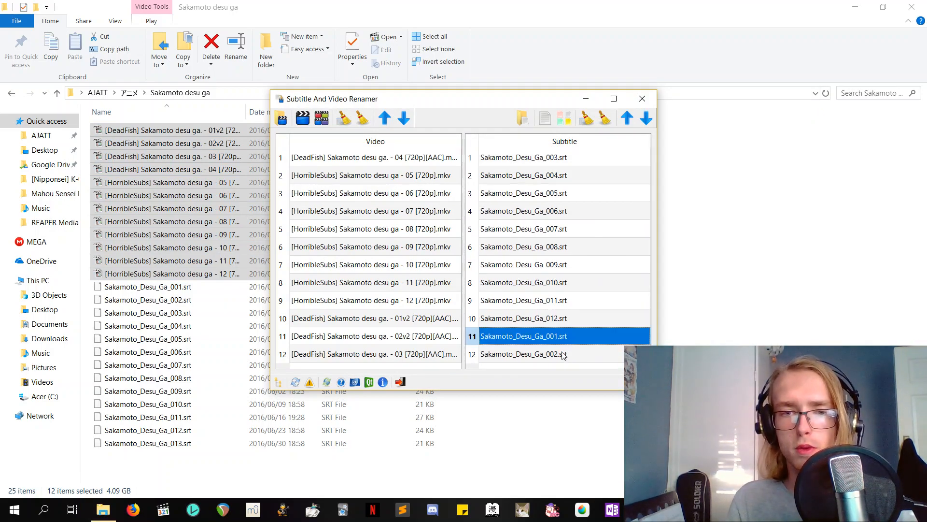
{"action": "mouse_move", "coordinate": [548, 134]}
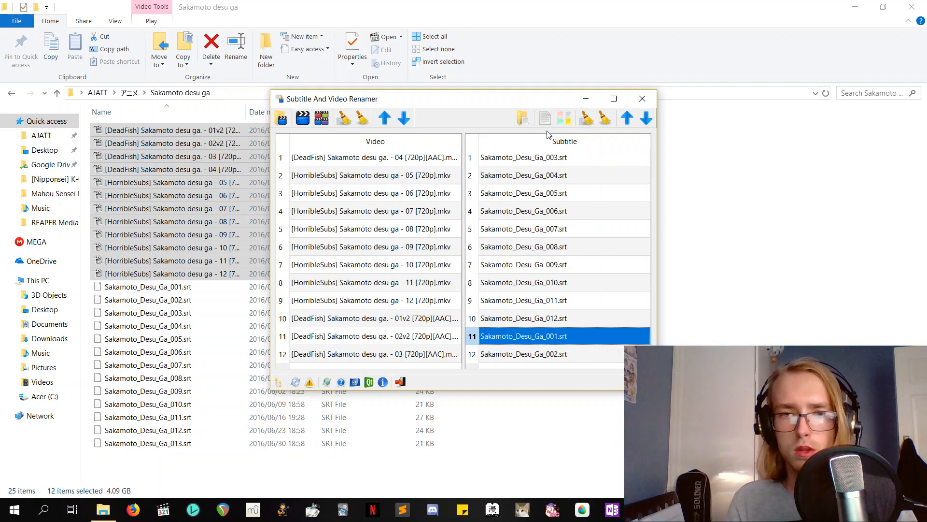
{"action": "mouse_move", "coordinate": [543, 165]}
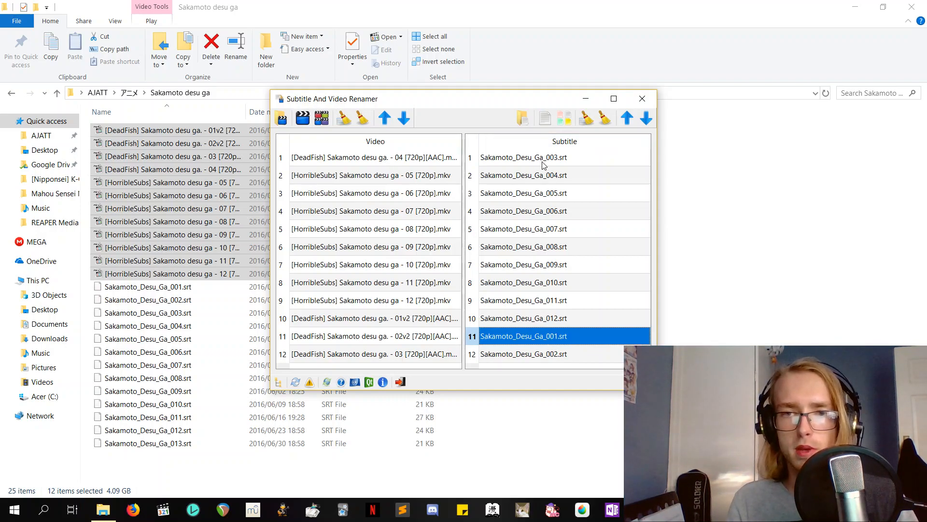
{"action": "left_click", "coordinate": [646, 118]}
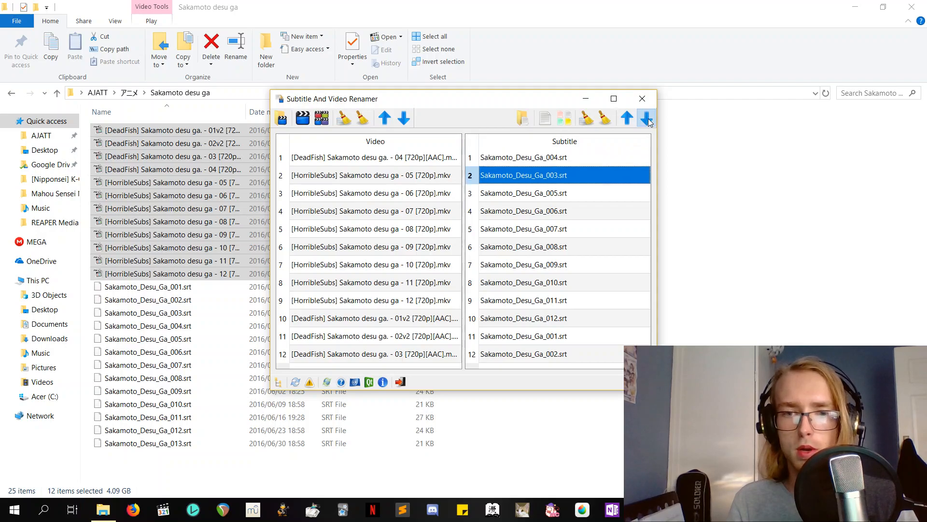
{"action": "left_click", "coordinate": [646, 118]}
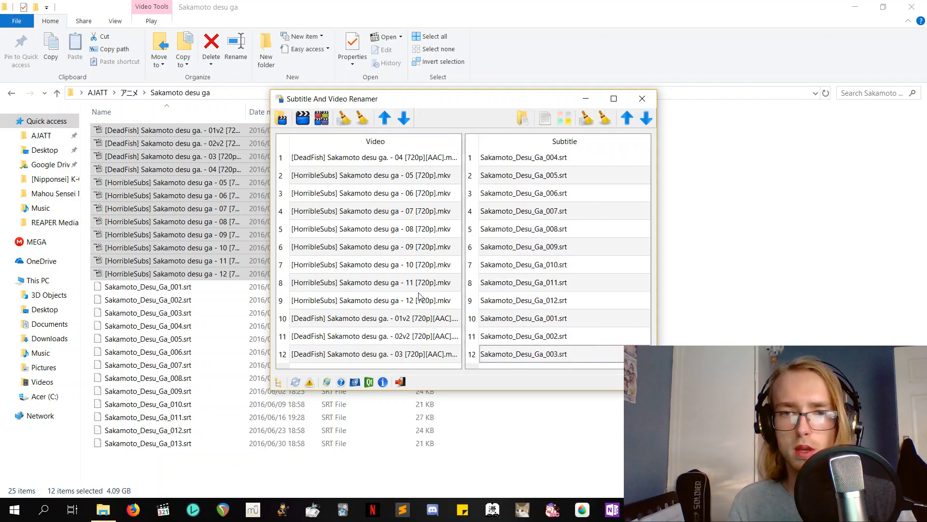
{"action": "left_click", "coordinate": [524, 193]}
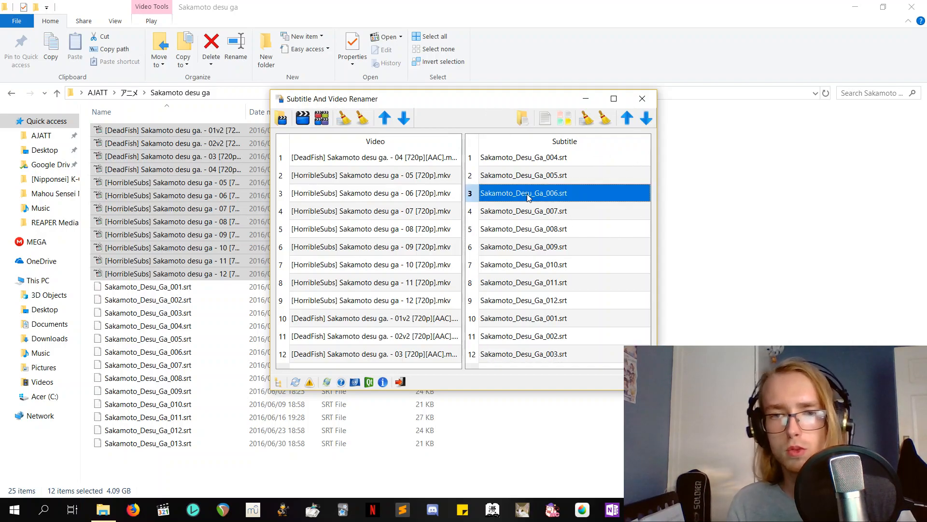
{"action": "left_click", "coordinate": [585, 118]}
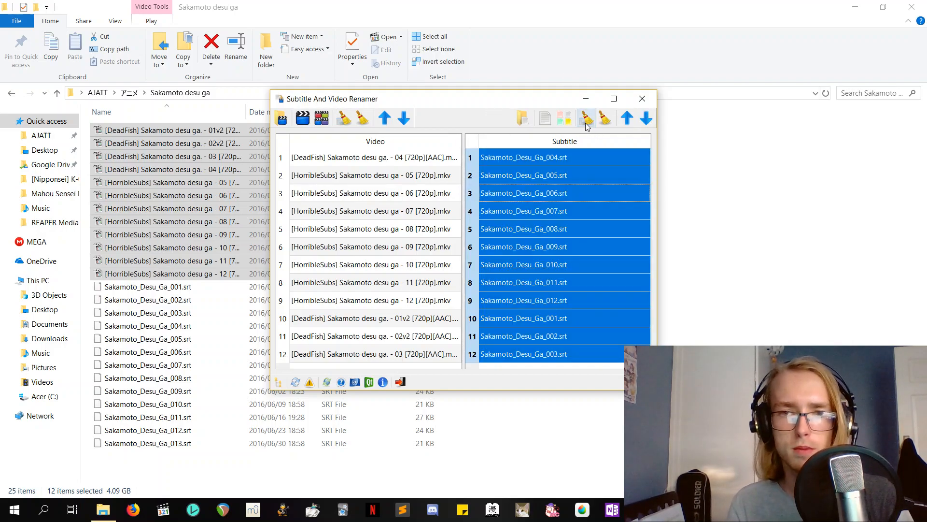
{"action": "mouse_move", "coordinate": [563, 118]}
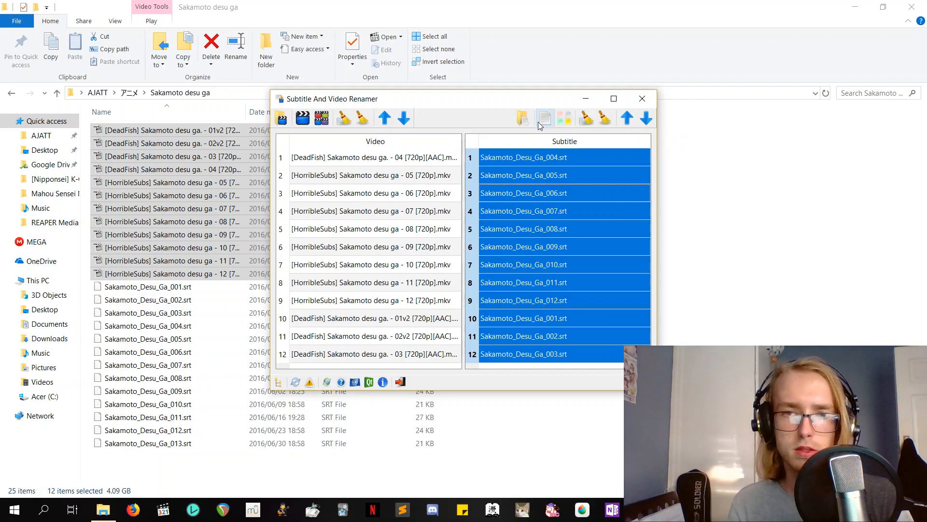
{"action": "mouse_move", "coordinate": [543, 118]}
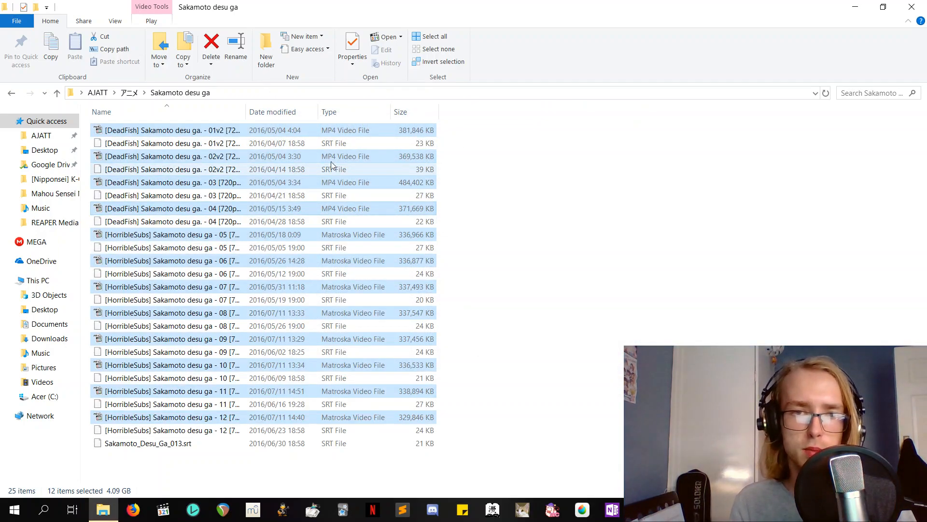
{"action": "mouse_move", "coordinate": [313, 129]}
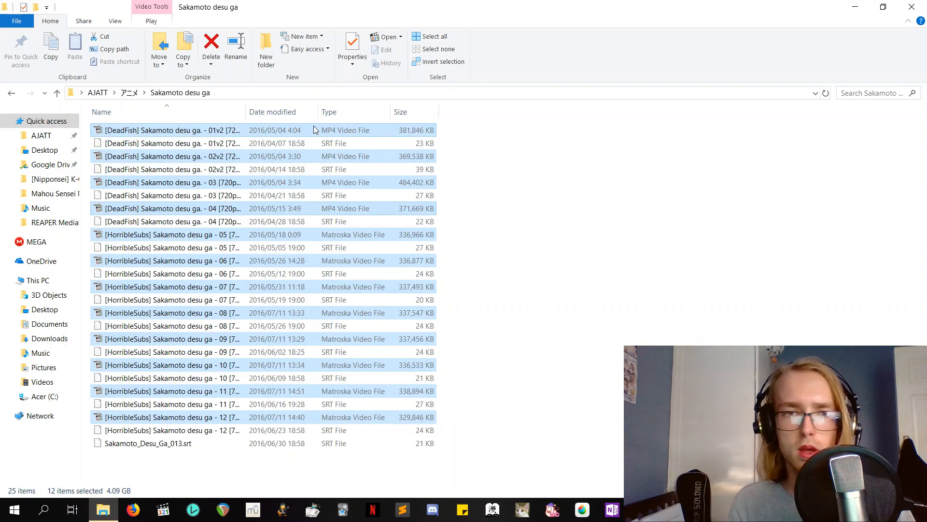
Step: Play episode 01 in Media Player Classic with the local subtitle track showing, pause and close the player
{"action": "double_click", "coordinate": [172, 129]}
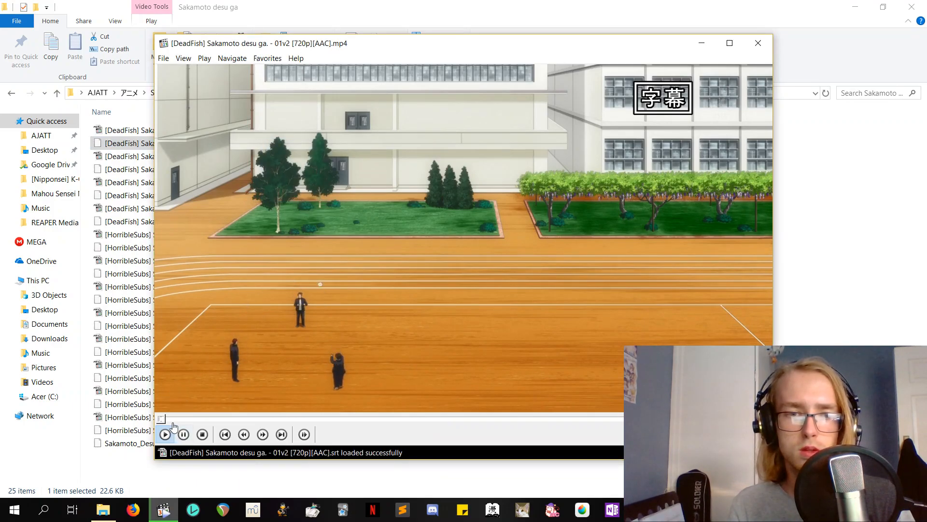
{"action": "left_click", "coordinate": [165, 434]}
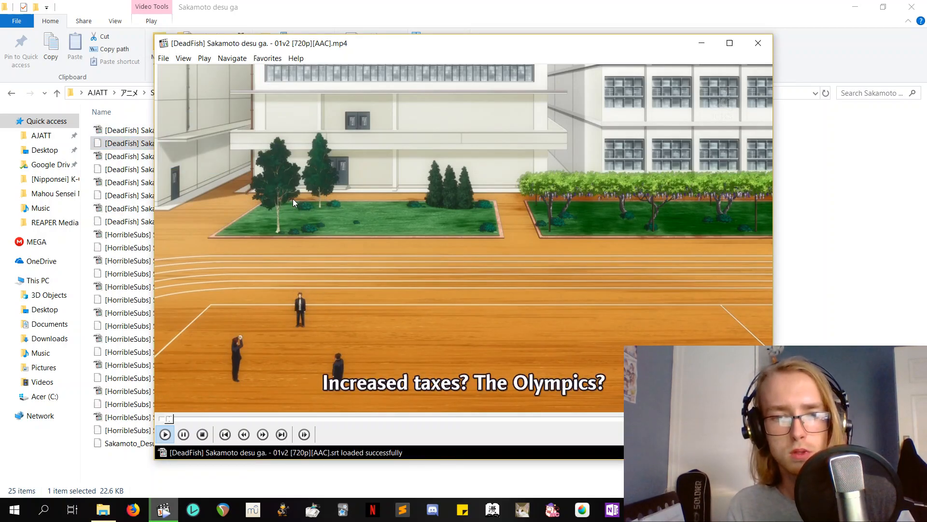
{"action": "right_click", "coordinate": [296, 203]}
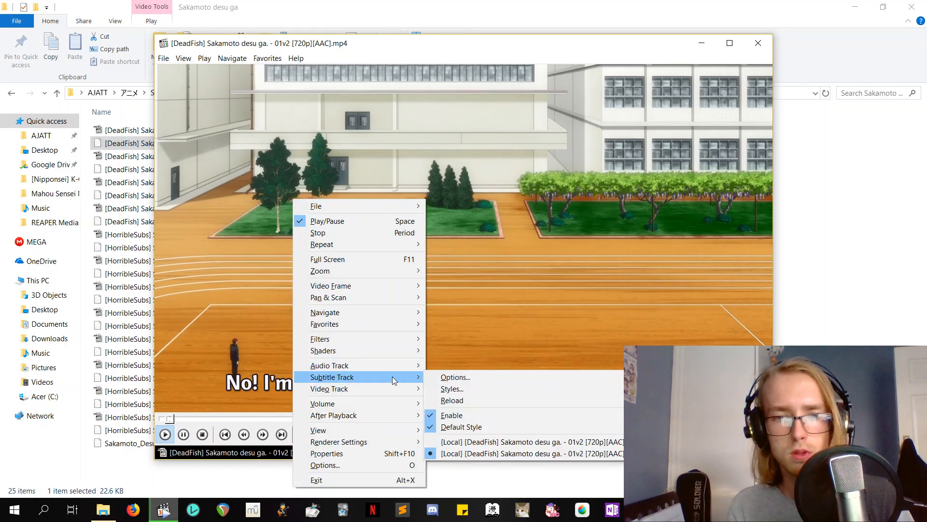
{"action": "mouse_move", "coordinate": [530, 441]}
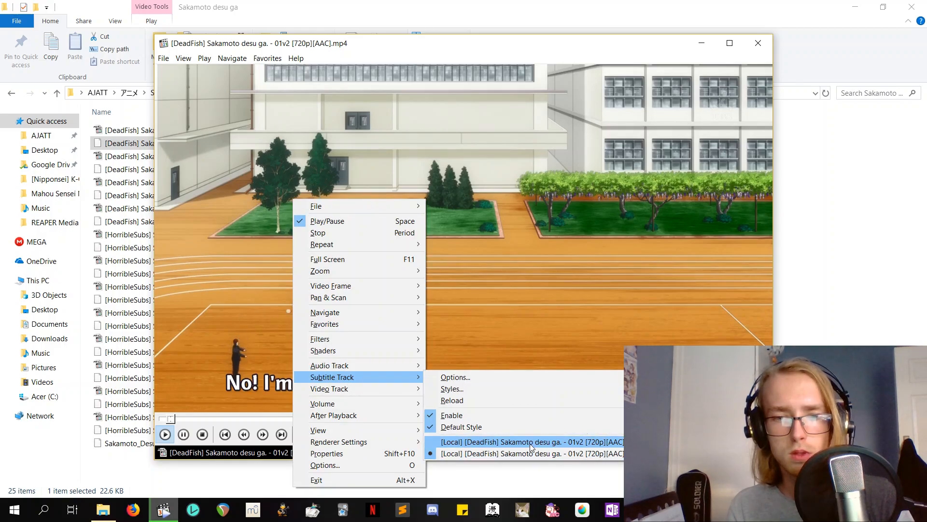
{"action": "left_click", "coordinate": [529, 442]}
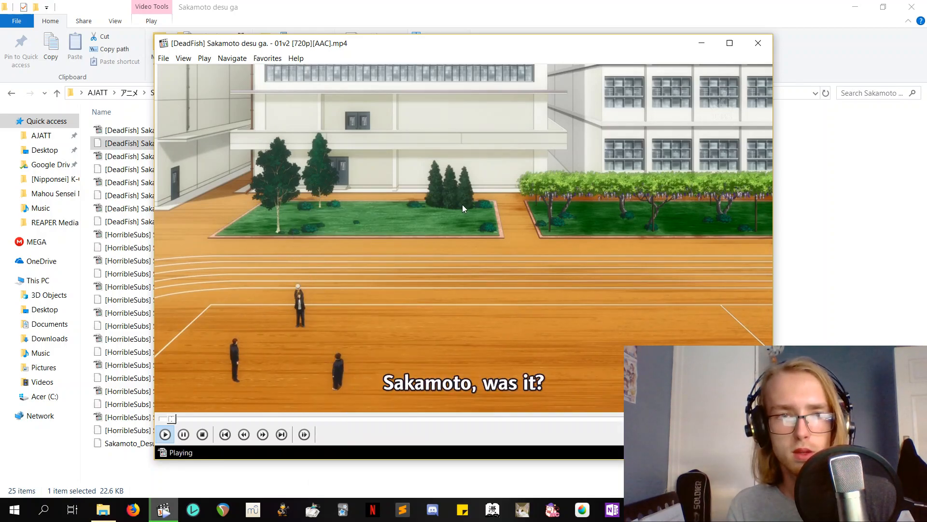
{"action": "left_click", "coordinate": [164, 434]}
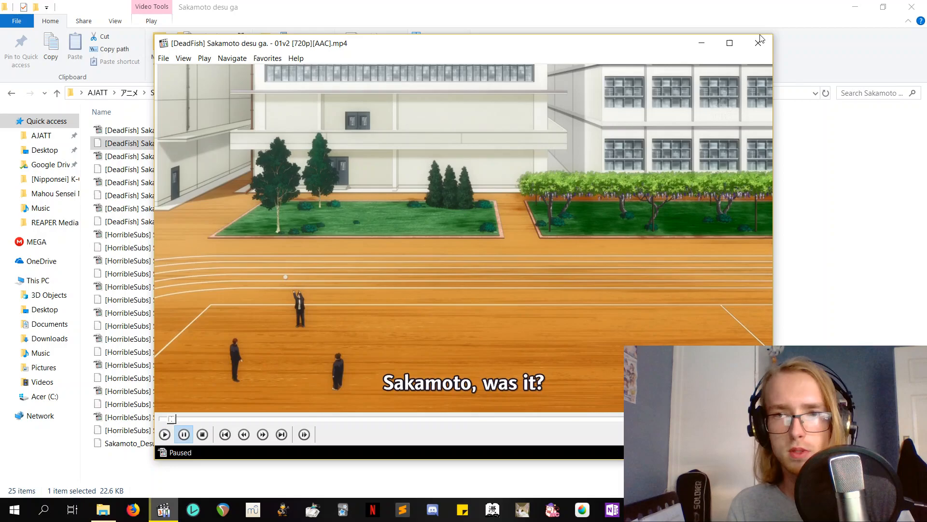
{"action": "left_click", "coordinate": [761, 42]}
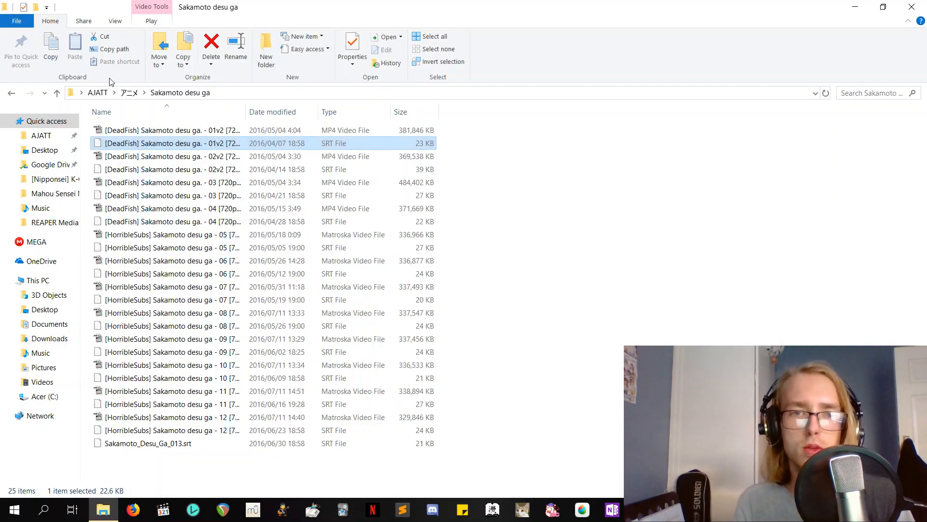
{"action": "mouse_move", "coordinate": [130, 97]}
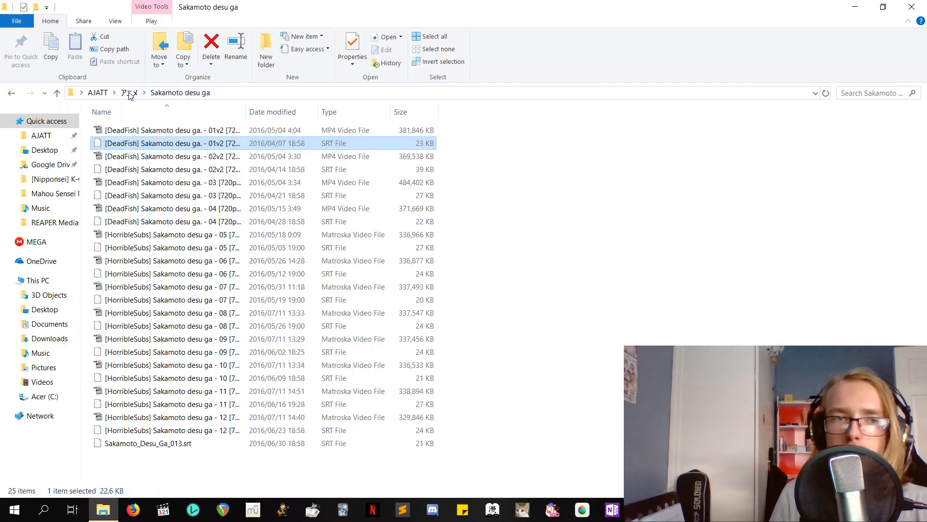
Step: Go up to the アニメ folder, select _vora and abandon a rename of it
{"action": "left_click", "coordinate": [129, 93]}
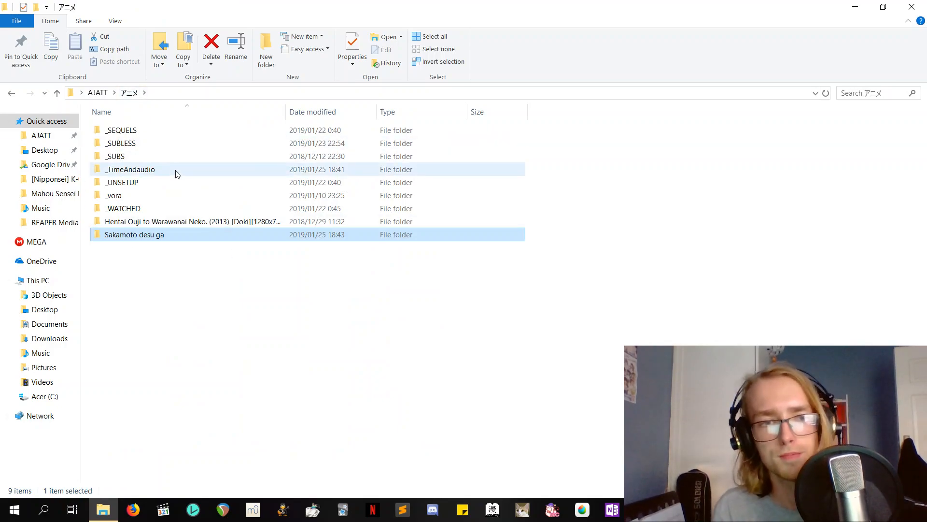
{"action": "mouse_move", "coordinate": [231, 306]}
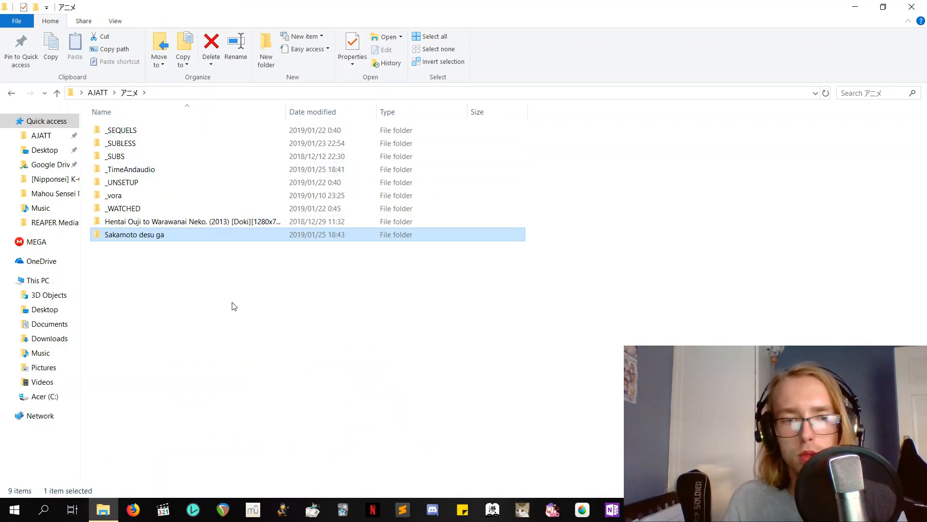
{"action": "left_click", "coordinate": [113, 196]}
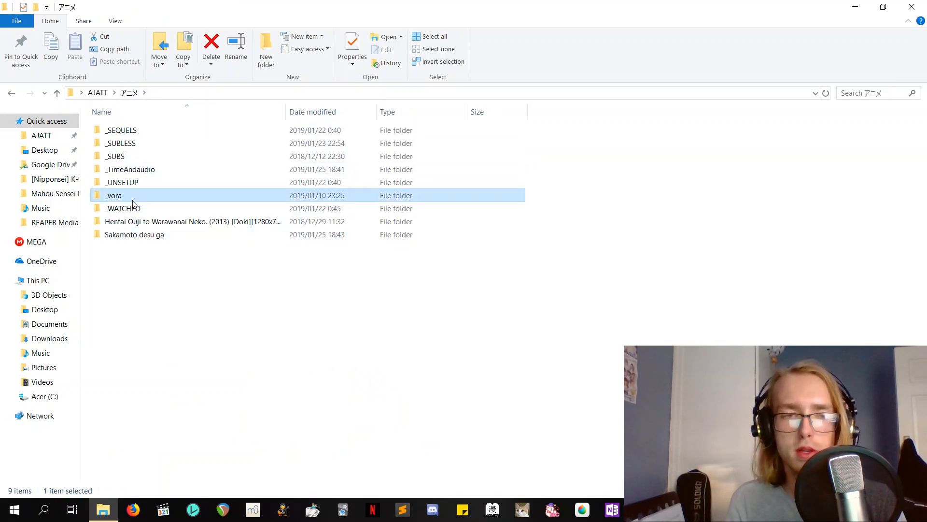
{"action": "double_click", "coordinate": [113, 195]}
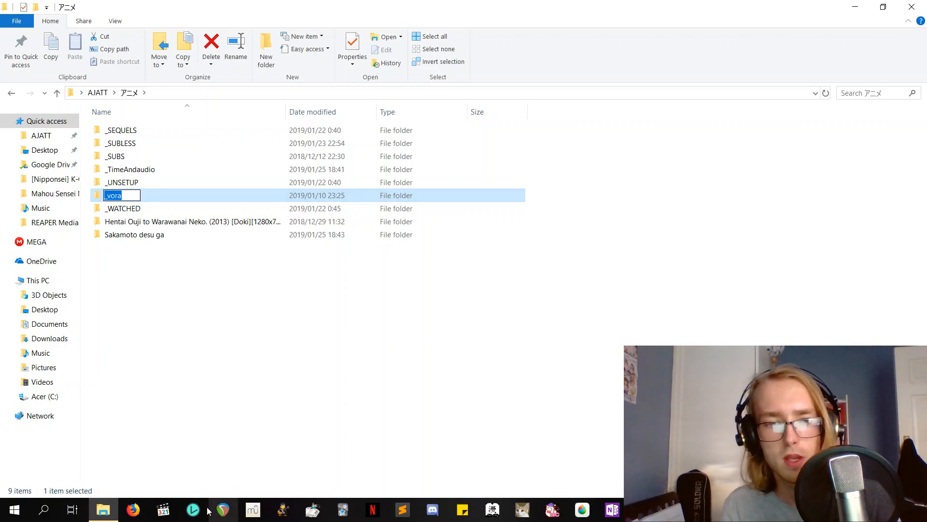
{"action": "key", "text": "Return"}
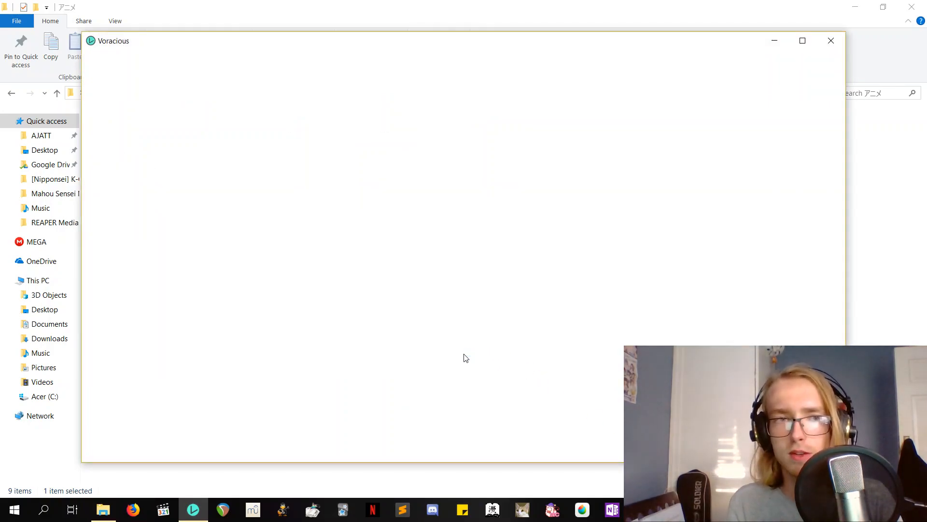
{"action": "mouse_move", "coordinate": [522, 236]}
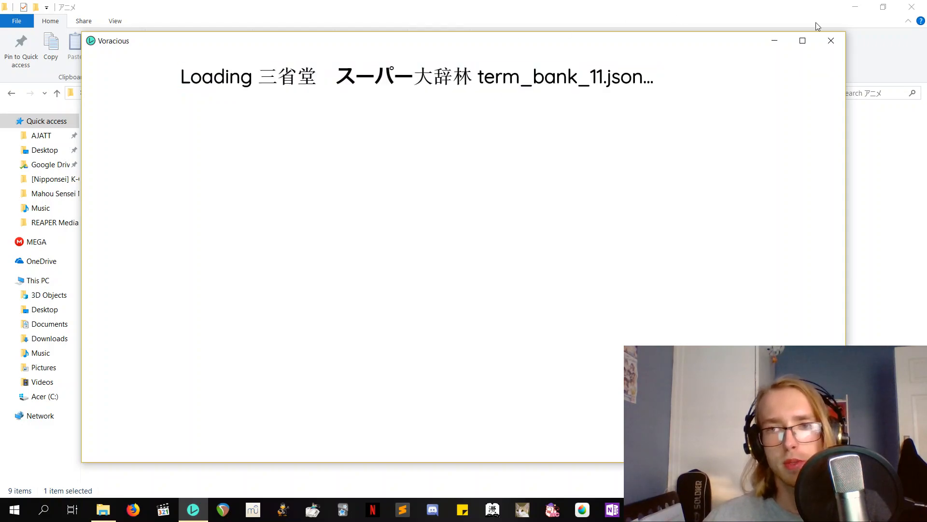
Step: Maximise the freshly loaded Voracious window so the Library of アニメ, Downloads and VORA fills the screen
{"action": "left_click", "coordinate": [803, 40]}
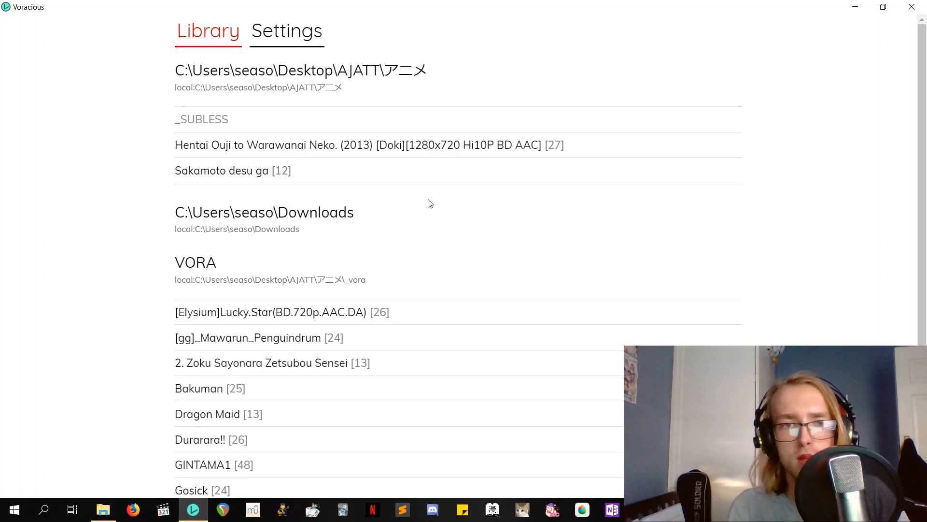
Step: Scroll the Library down to VORA and open the Toradora! 2008 series episode list
{"action": "scroll", "scroll_direction": "down", "scroll_amount": 3}
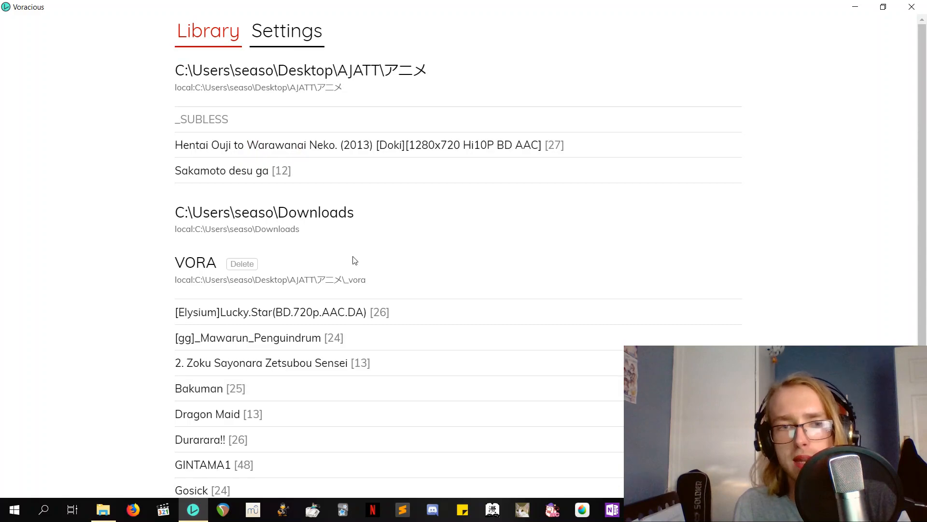
{"action": "scroll", "scroll_direction": "down", "scroll_amount": 3}
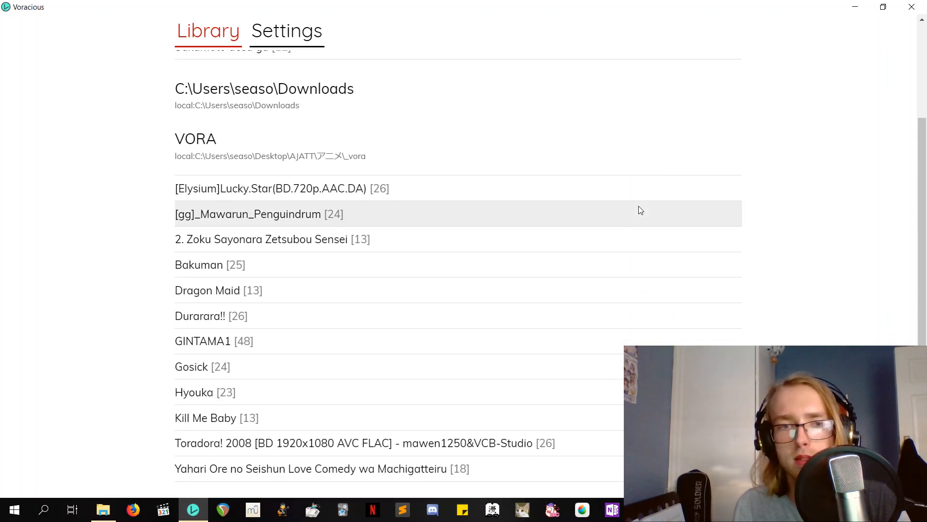
{"action": "mouse_move", "coordinate": [500, 247]}
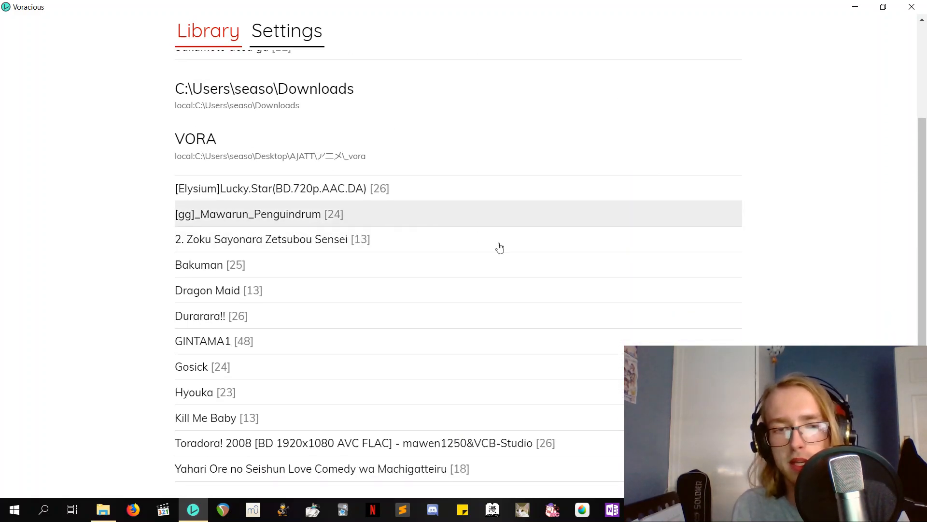
{"action": "mouse_move", "coordinate": [389, 307]}
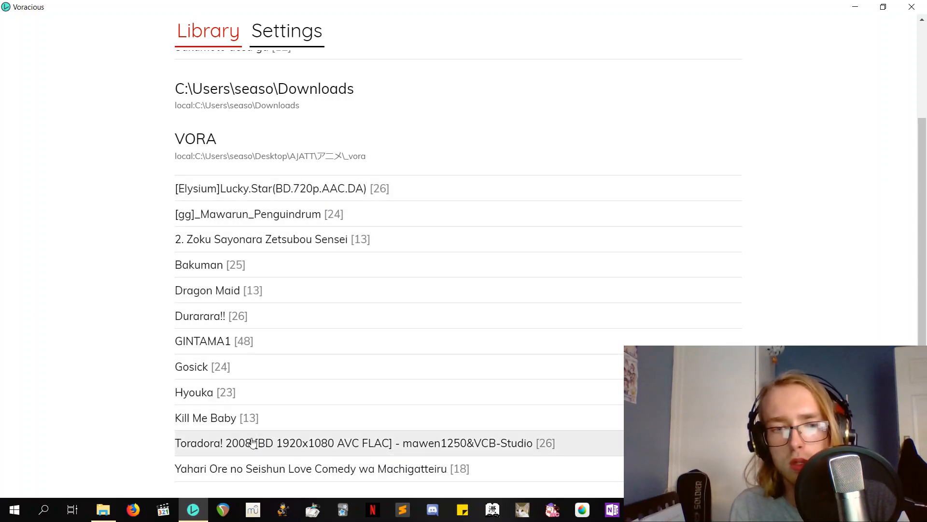
{"action": "left_click", "coordinate": [355, 442]}
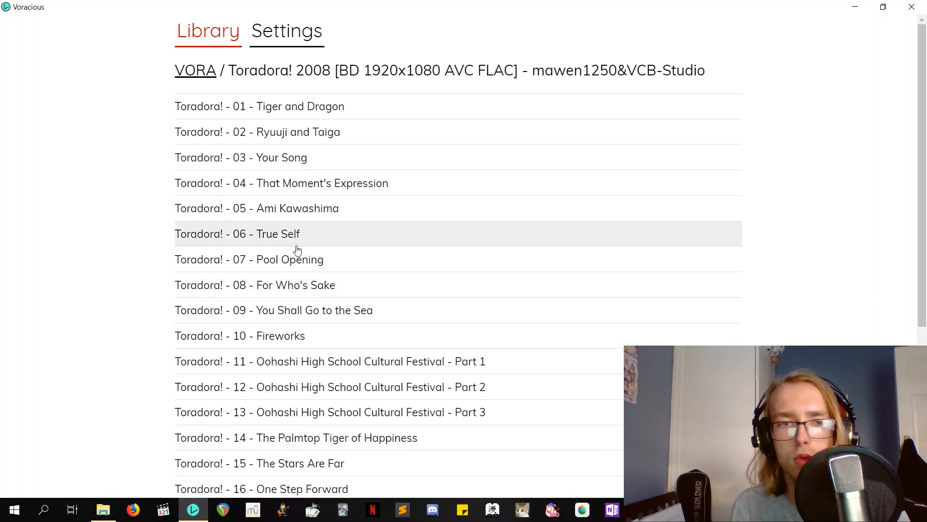
{"action": "mouse_move", "coordinate": [281, 259]}
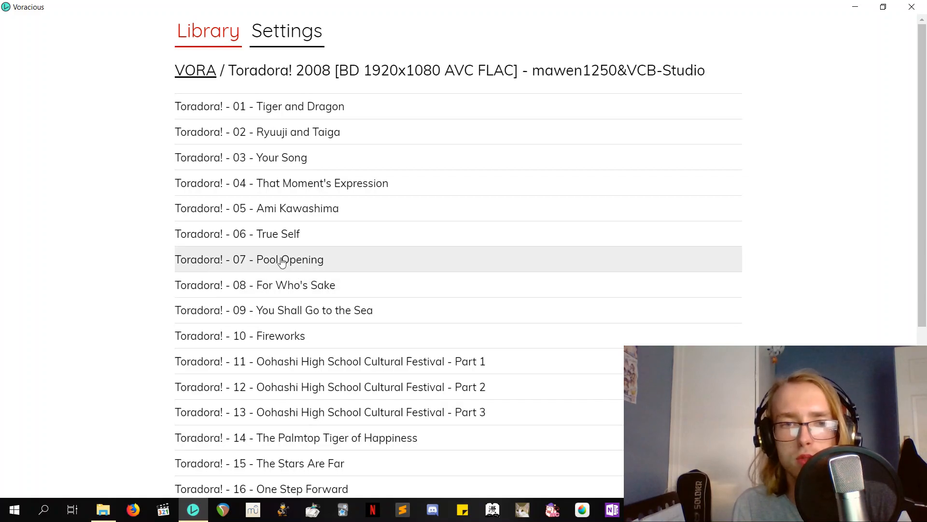
Step: Play Toradora! episode 07 Pool Opening, return to the library and go back again, leaving the window blank
{"action": "left_click", "coordinate": [283, 260]}
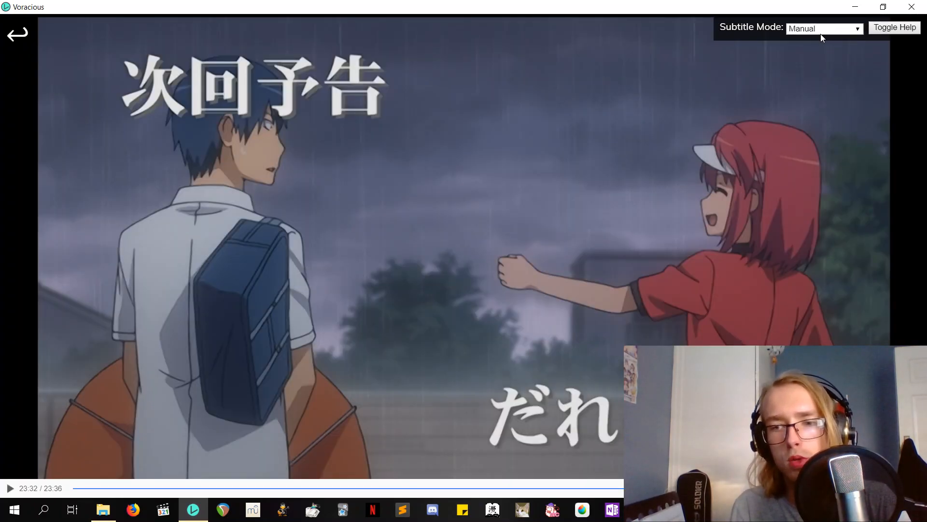
{"action": "left_click", "coordinate": [17, 33]}
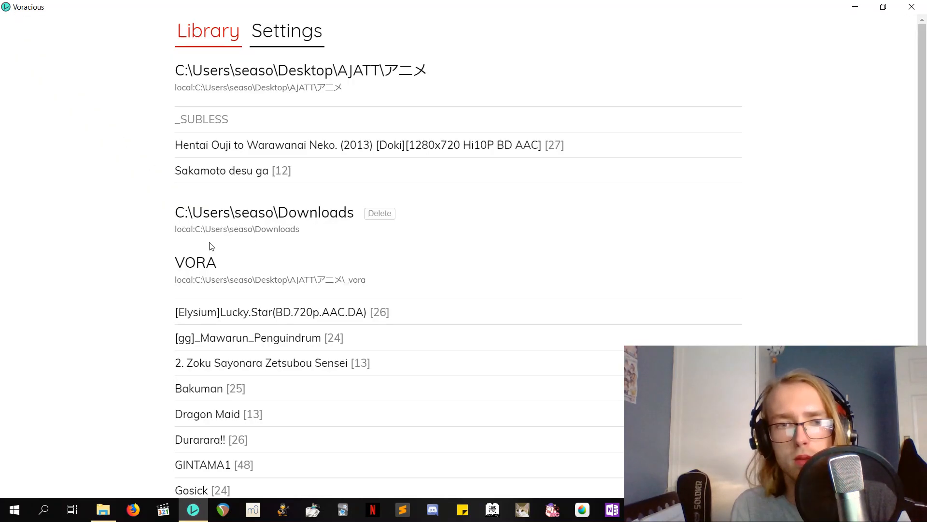
{"action": "scroll", "scroll_direction": "down", "scroll_amount": 3}
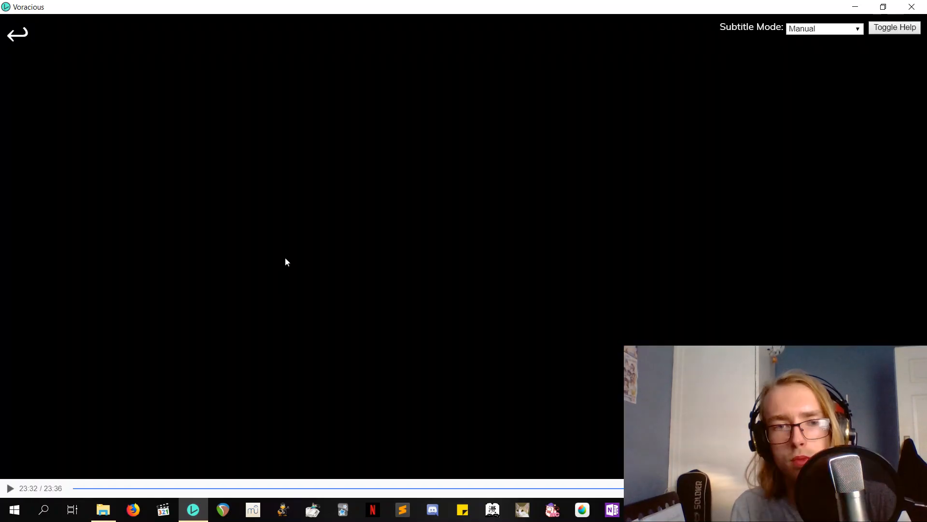
{"action": "left_click", "coordinate": [18, 33]}
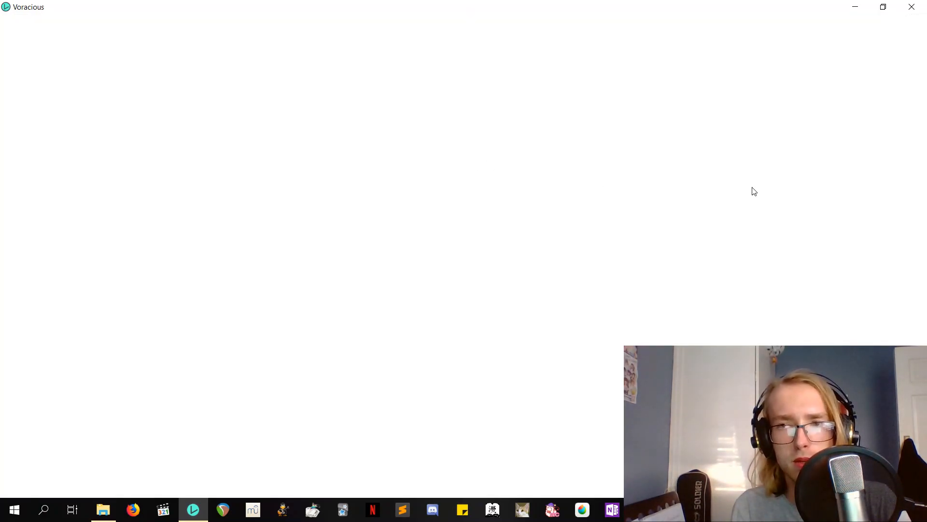
{"action": "mouse_move", "coordinate": [437, 136]}
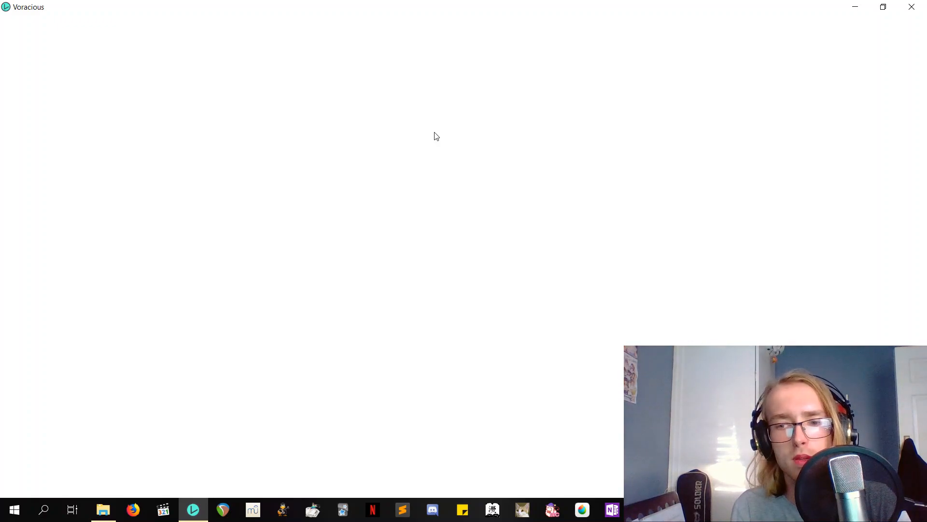
{"action": "mouse_move", "coordinate": [469, 215]}
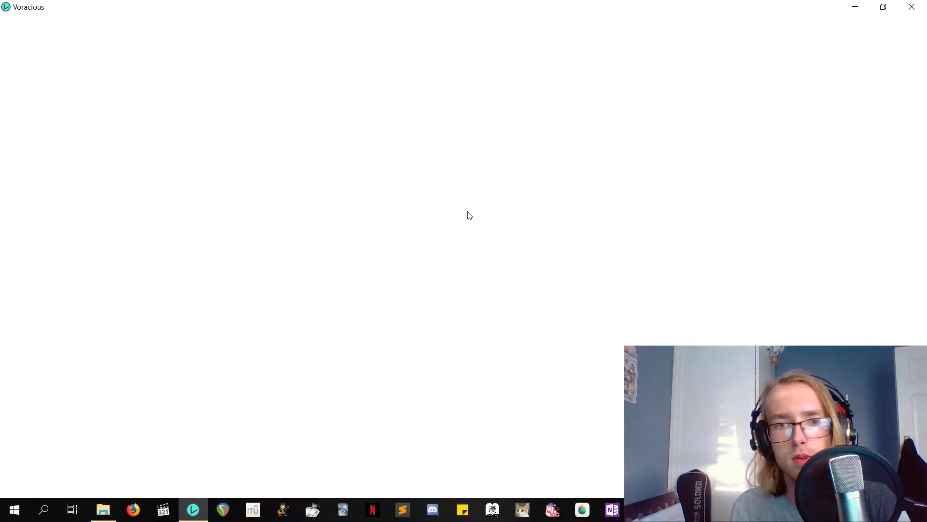
{"action": "mouse_move", "coordinate": [781, 5]}
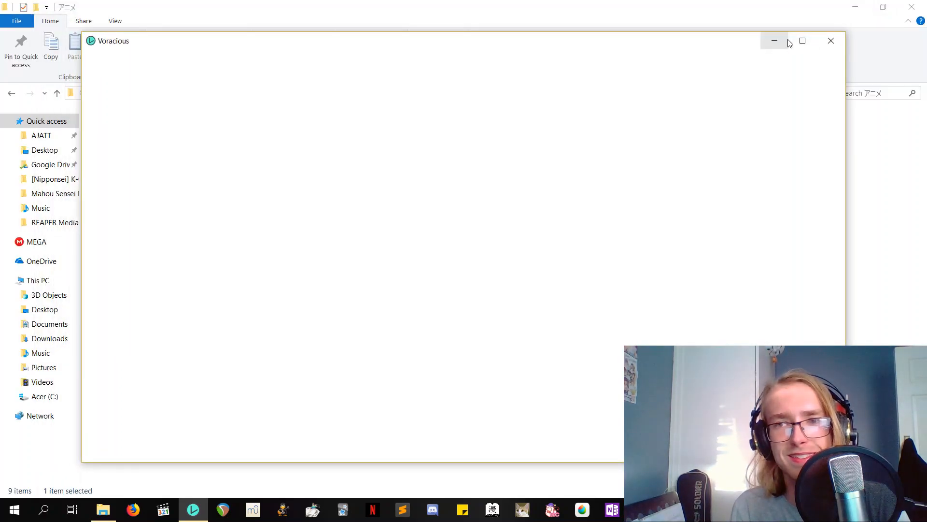
{"action": "mouse_move", "coordinate": [803, 41]}
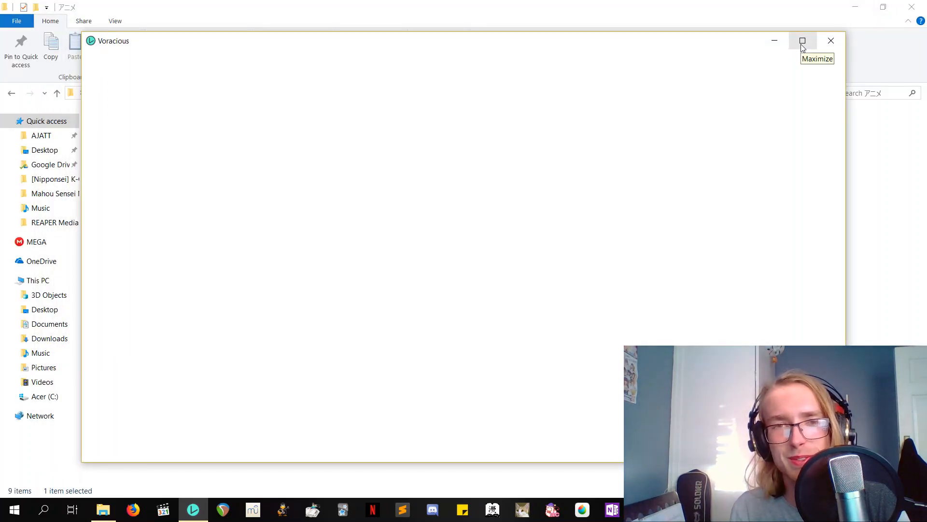
Step: Maximise, minimise and restore the blank Voracious window until the Library renders again full screen
{"action": "left_click", "coordinate": [802, 41]}
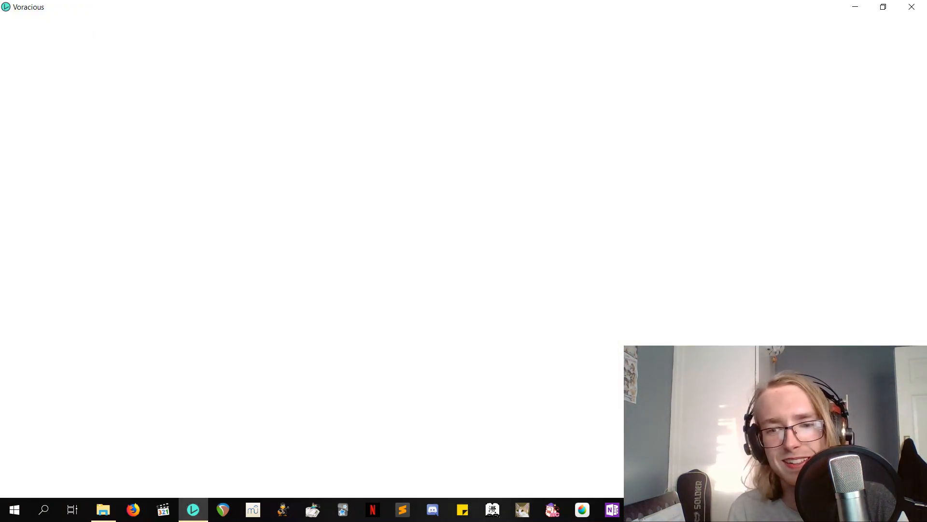
{"action": "left_click", "coordinate": [103, 509]}
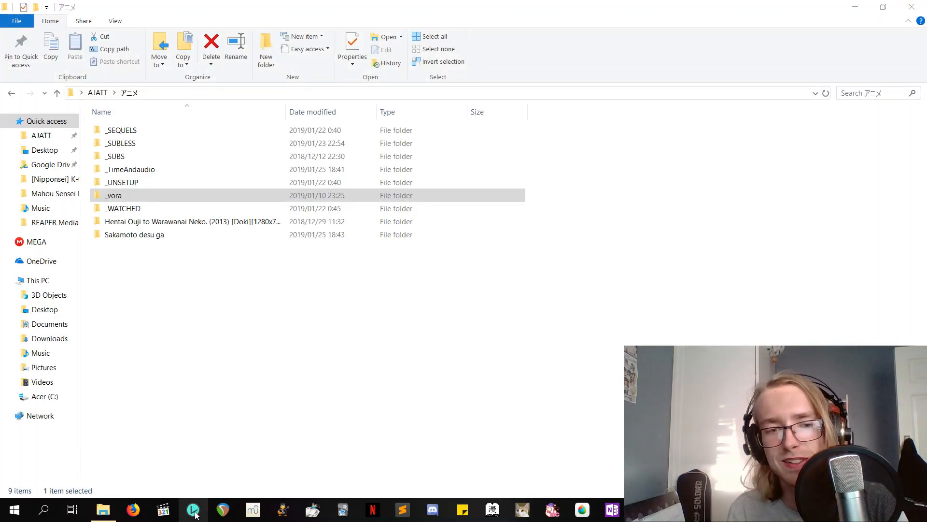
{"action": "left_click", "coordinate": [193, 509]}
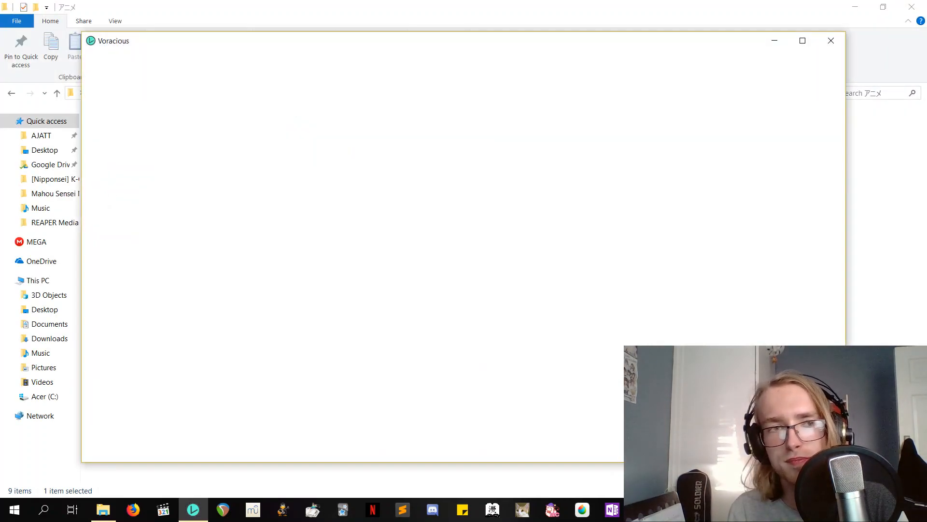
{"action": "left_click", "coordinate": [802, 40]}
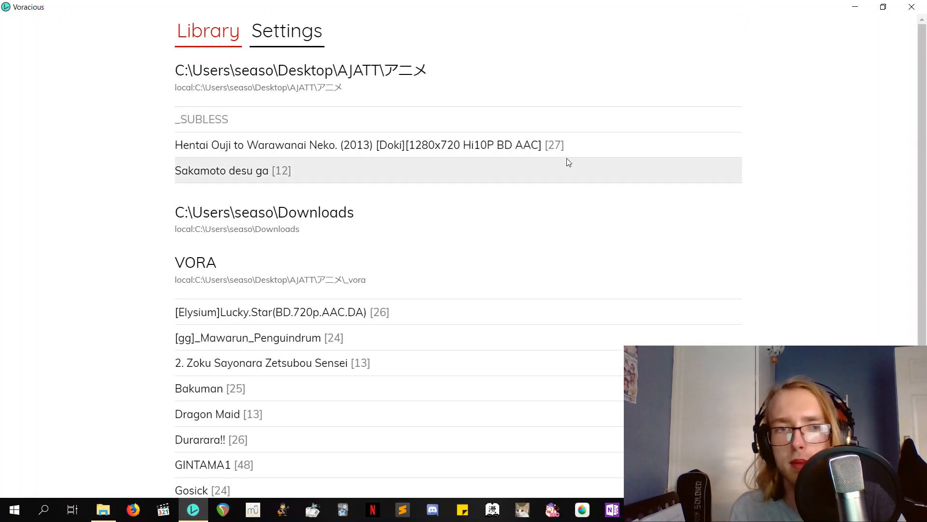
Step: Open the Toradora! (2008) series from the Library and start its episode with Japanese subtitles
{"action": "scroll", "scroll_direction": "down", "scroll_amount": 3}
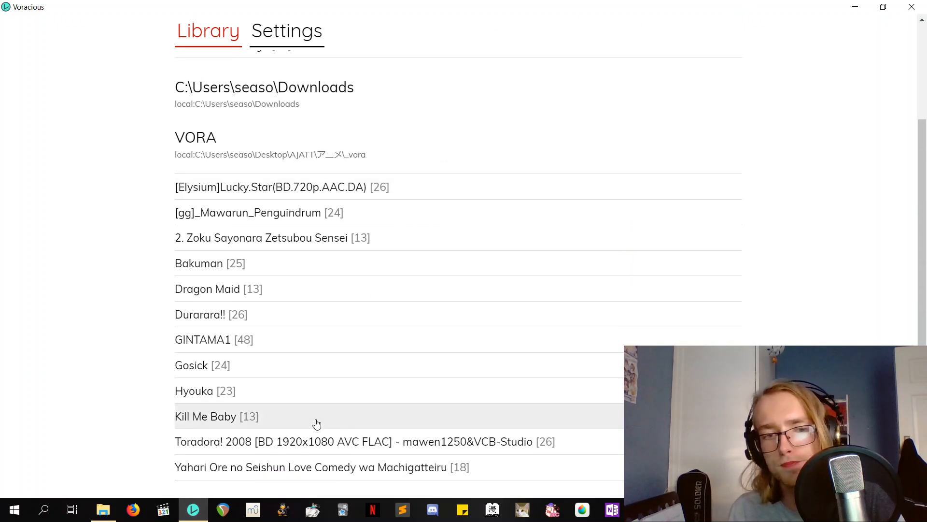
{"action": "left_click", "coordinate": [364, 442]}
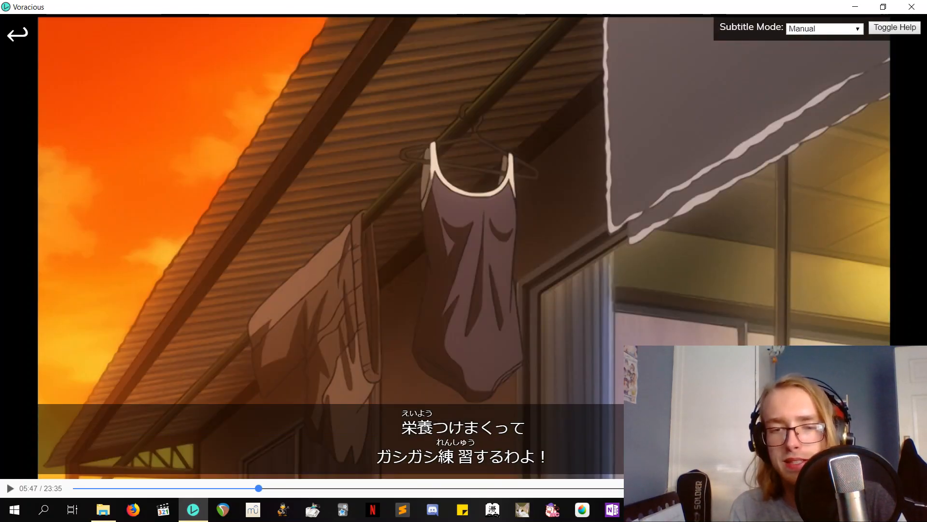
Step: Let playback run, then pause on the subtitle line 俺に当たるな around 06:20
{"action": "left_click", "coordinate": [486, 457]}
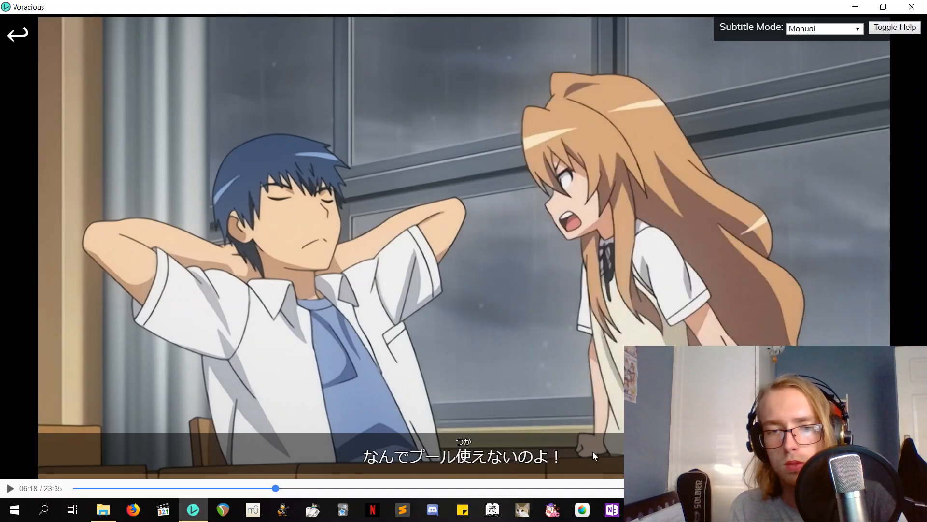
{"action": "left_click", "coordinate": [472, 456]}
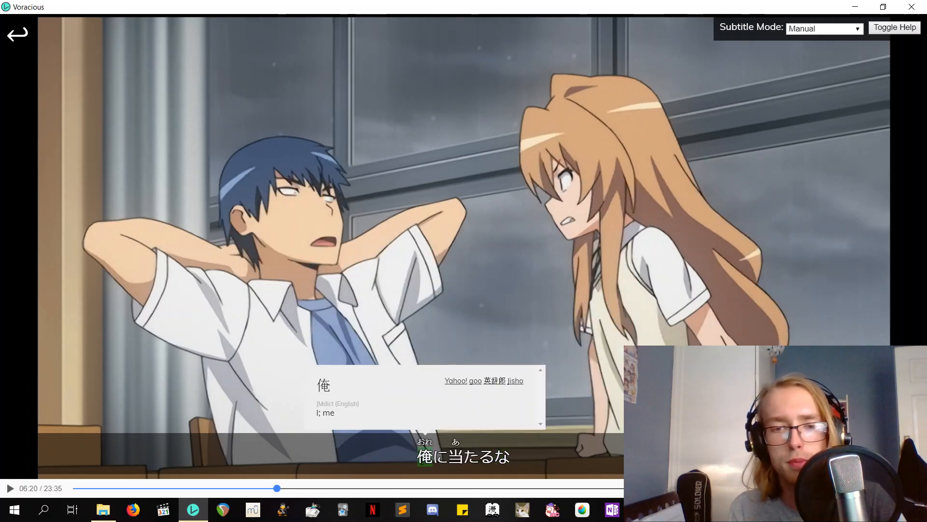
Step: Look up 当たる in the subtitle and read down to its monolingual Japanese entry
{"action": "left_click", "coordinate": [470, 457]}
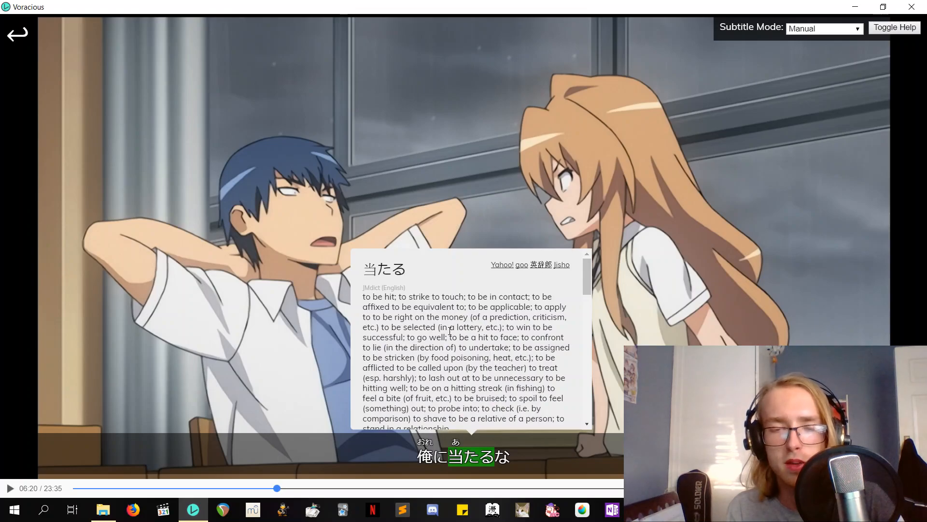
{"action": "scroll", "scroll_direction": "down", "scroll_amount": 3}
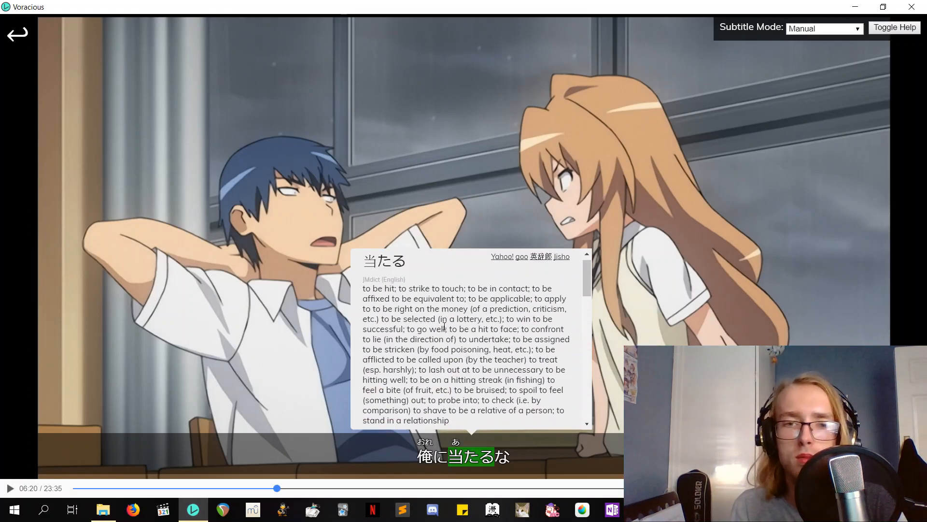
{"action": "scroll", "scroll_direction": "down", "scroll_amount": 3}
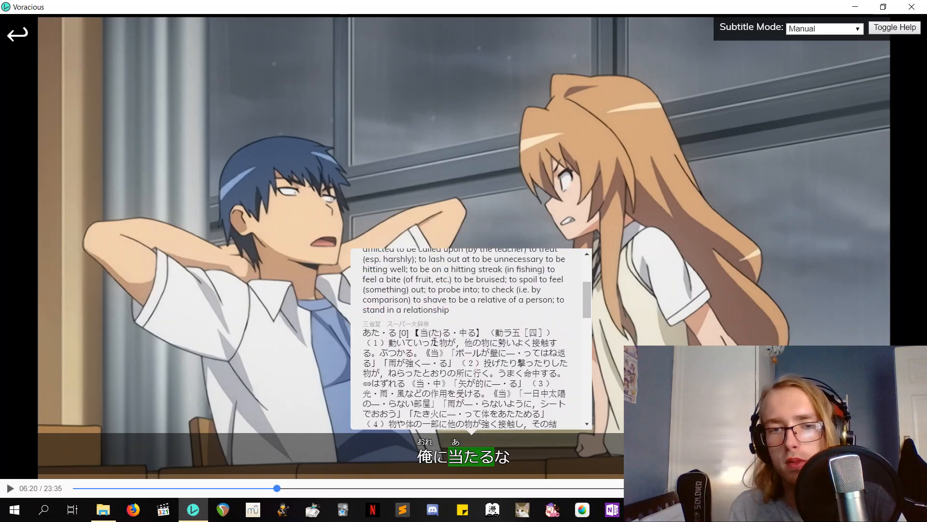
{"action": "scroll", "scroll_direction": "down", "scroll_amount": 3}
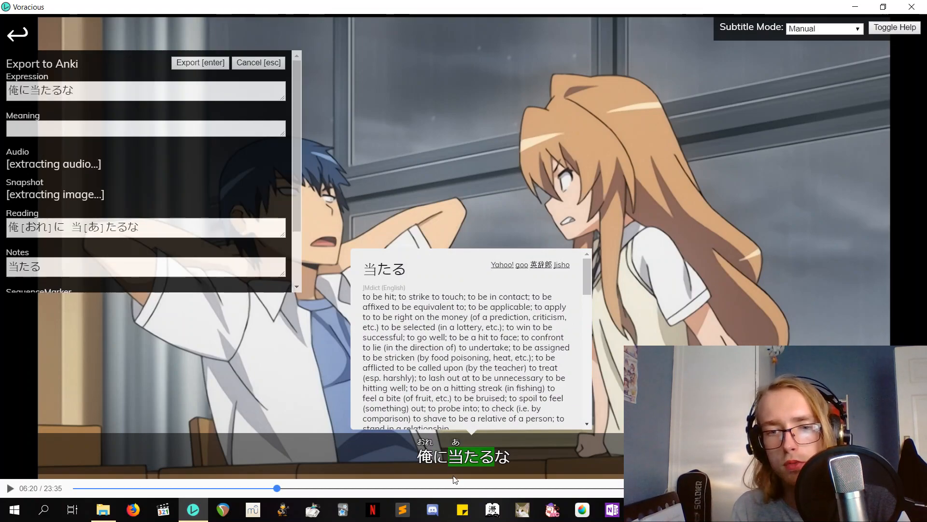
Step: Review the Export to Anki card for 俺に当たるな, checking reading, 当たる note, audio and snapshot
{"action": "scroll", "scroll_direction": "down", "scroll_amount": 3}
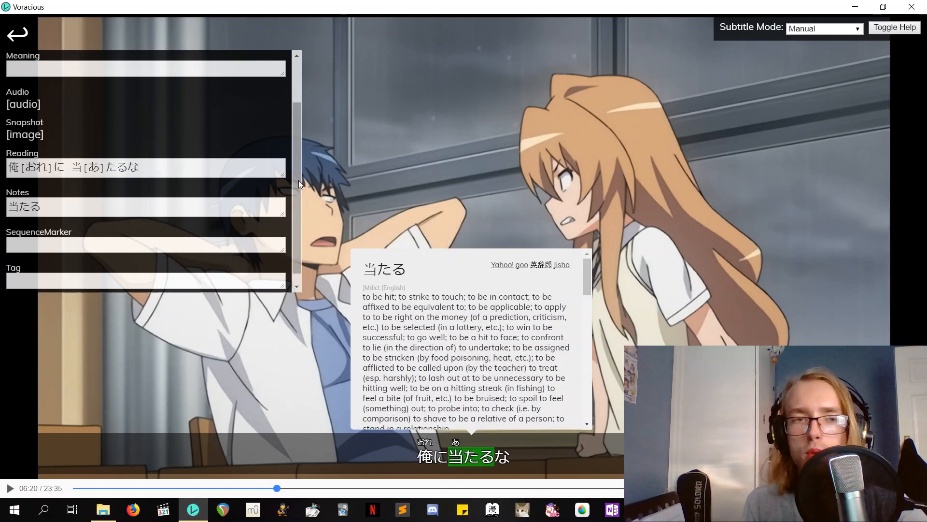
{"action": "scroll", "scroll_direction": "down", "scroll_amount": 3}
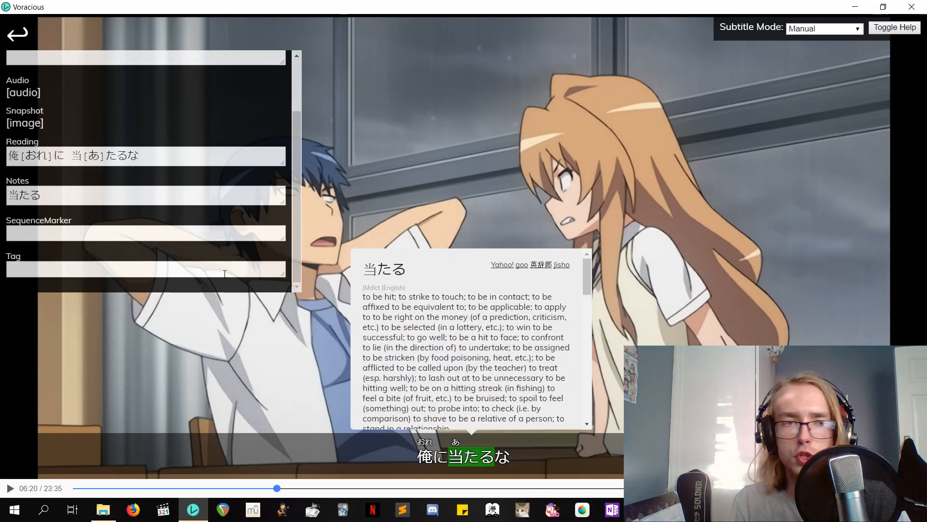
{"action": "mouse_move", "coordinate": [257, 226]}
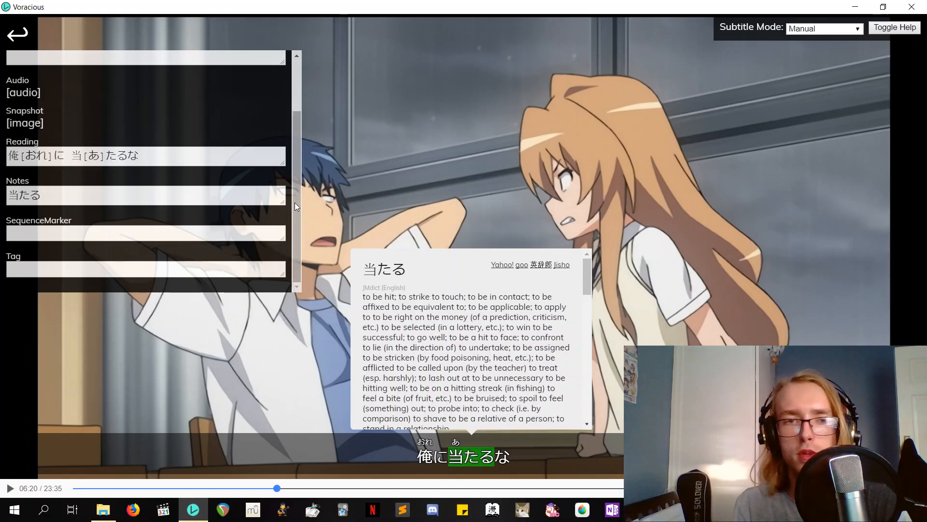
{"action": "scroll", "scroll_direction": "up", "scroll_amount": 3}
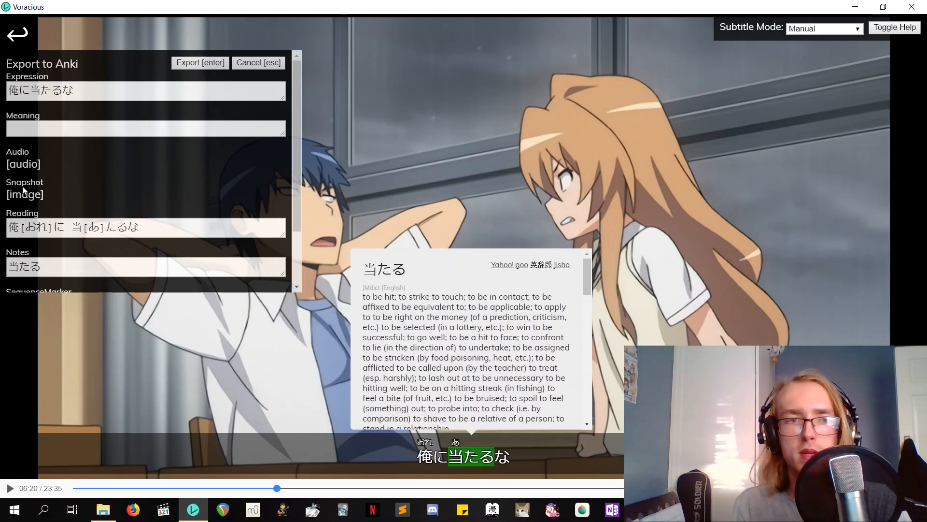
{"action": "mouse_move", "coordinate": [138, 164]}
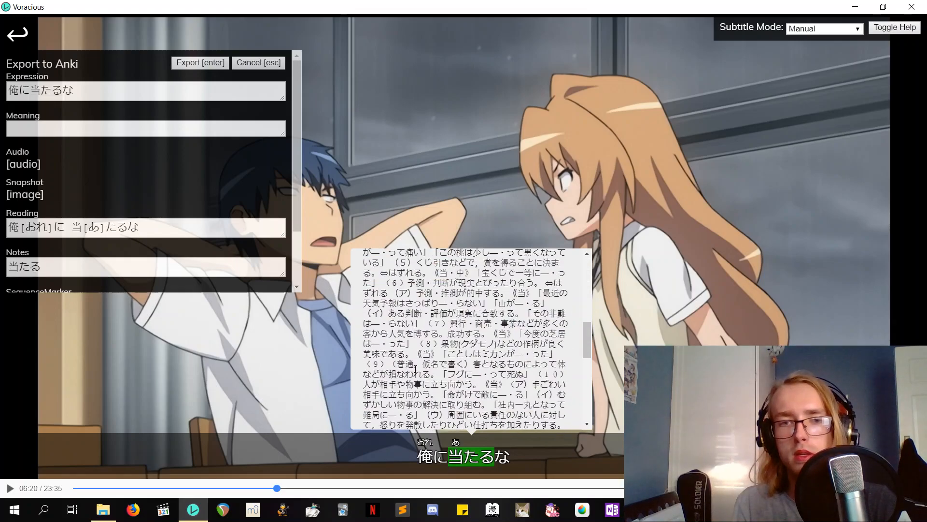
{"action": "scroll", "scroll_direction": "up", "scroll_amount": 3}
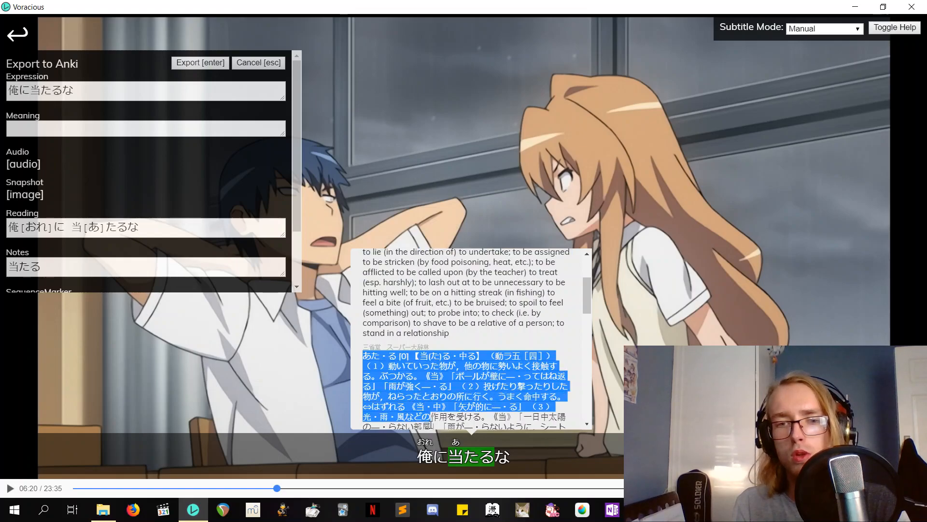
{"action": "scroll", "scroll_direction": "down", "scroll_amount": 3}
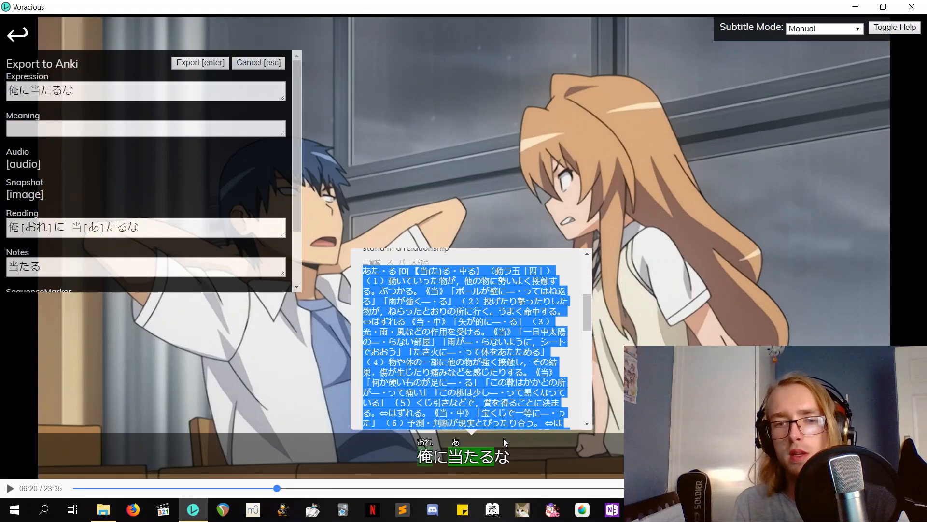
{"action": "scroll", "scroll_direction": "up", "scroll_amount": 3}
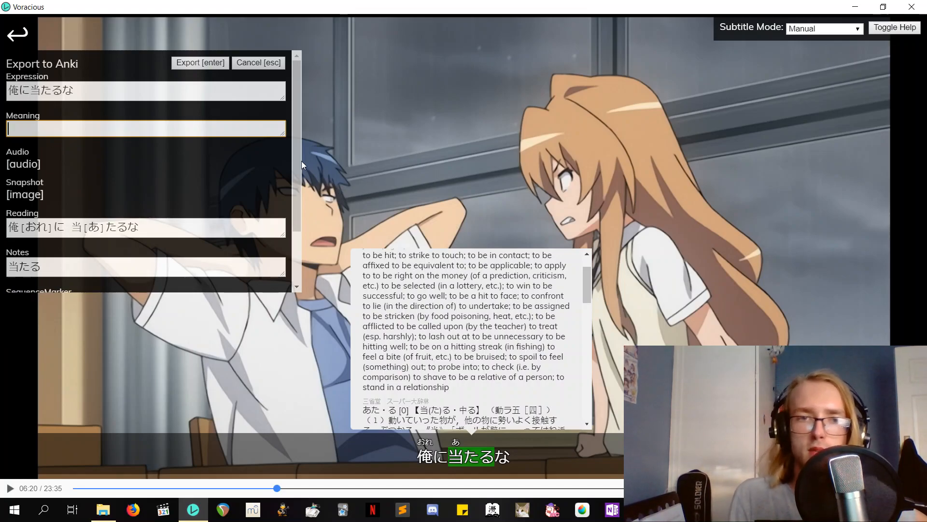
{"action": "scroll", "scroll_direction": "down", "scroll_amount": 3}
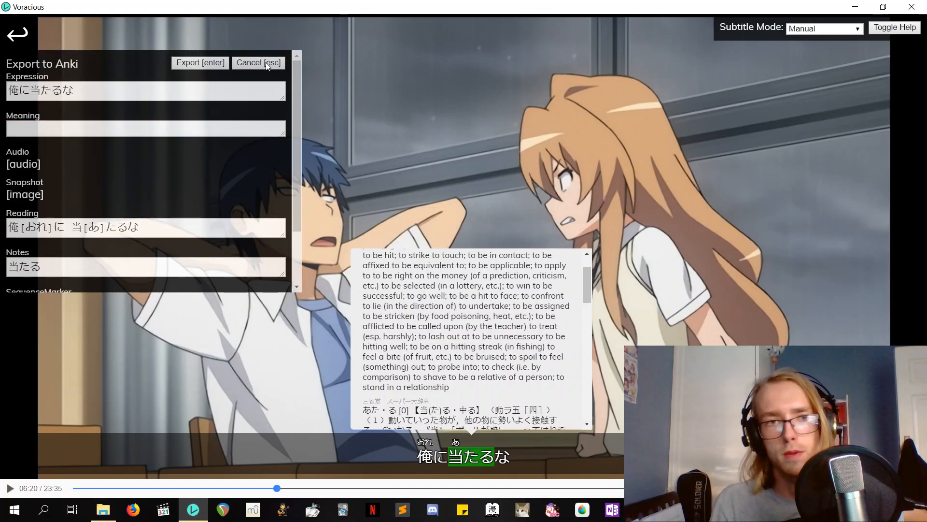
Step: Cancel the card, set Subtitle Mode to Listening Practice, and go back to the Library
{"action": "left_click", "coordinate": [258, 62]}
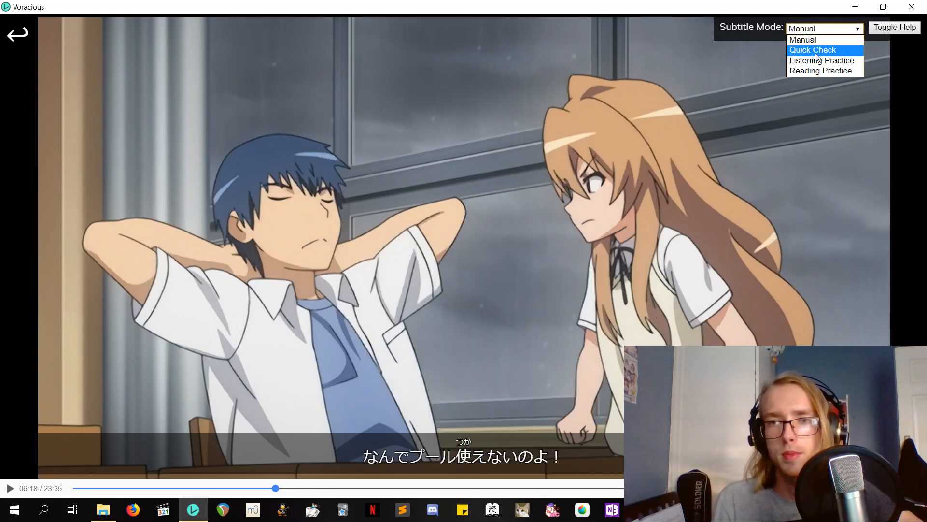
{"action": "left_click", "coordinate": [812, 49]}
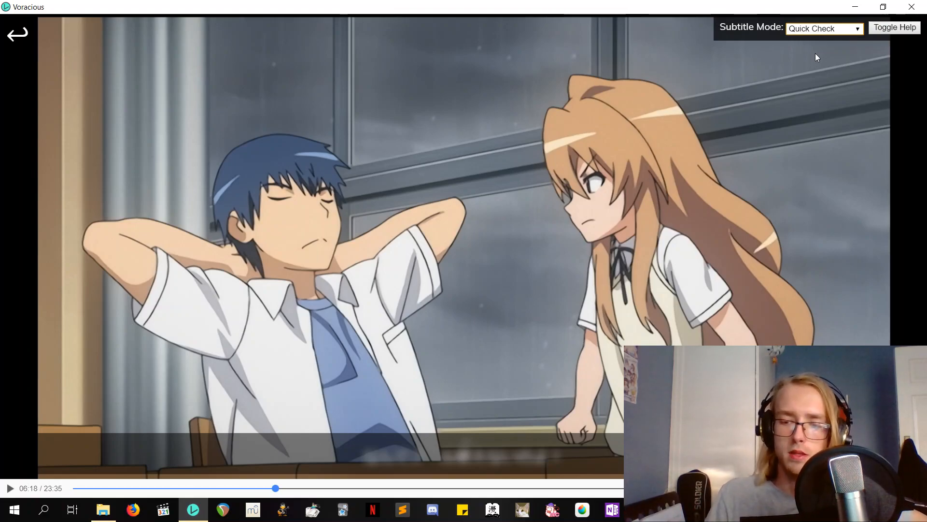
{"action": "left_click", "coordinate": [824, 28]}
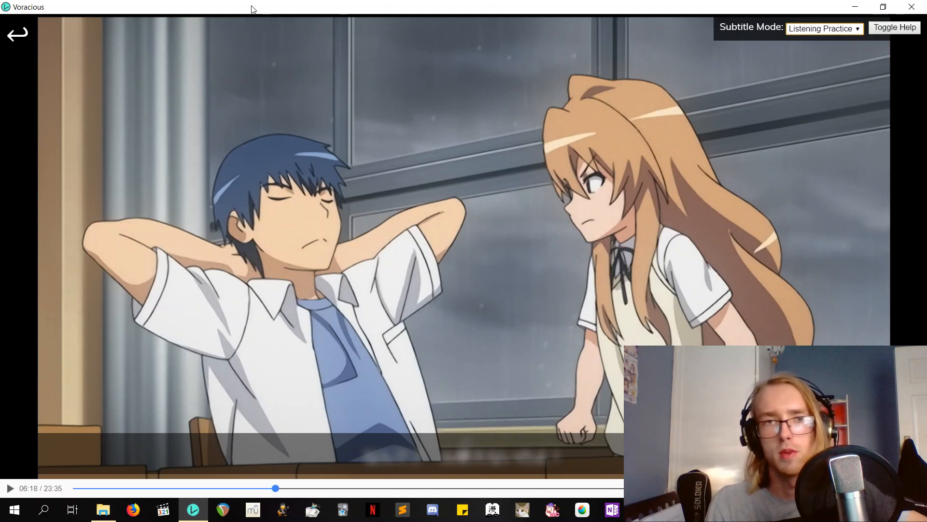
{"action": "mouse_move", "coordinate": [16, 33]}
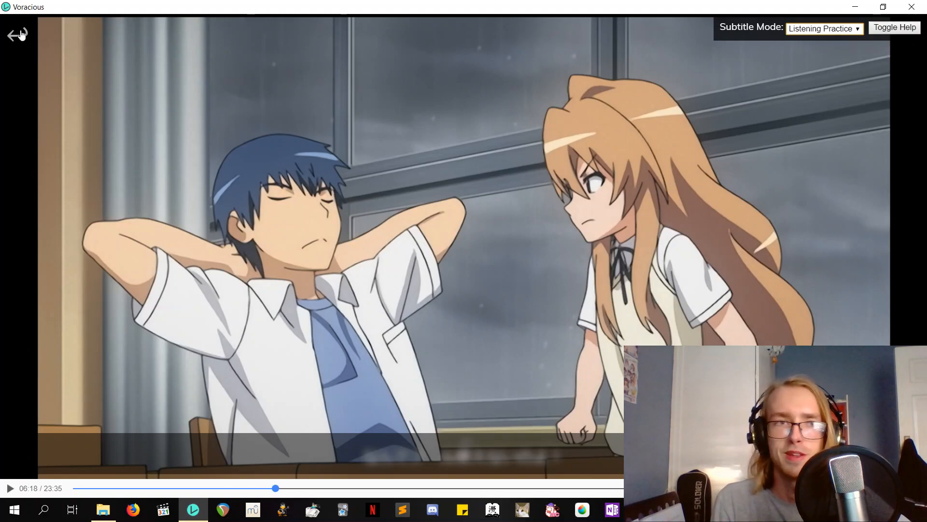
{"action": "left_click", "coordinate": [12, 34]}
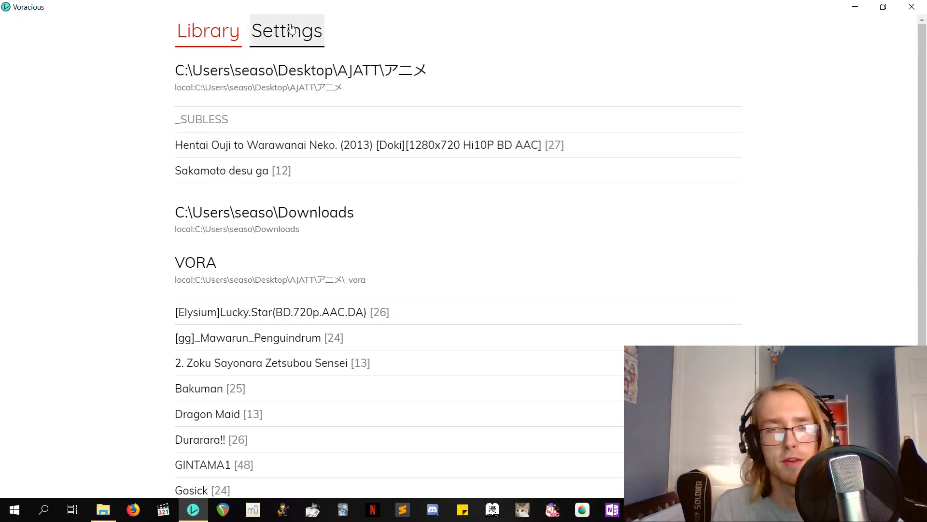
Step: Review the Anki Export settings: TRDR deck, Japanese Sentence Card note type and field mappings
{"action": "left_click", "coordinate": [286, 30]}
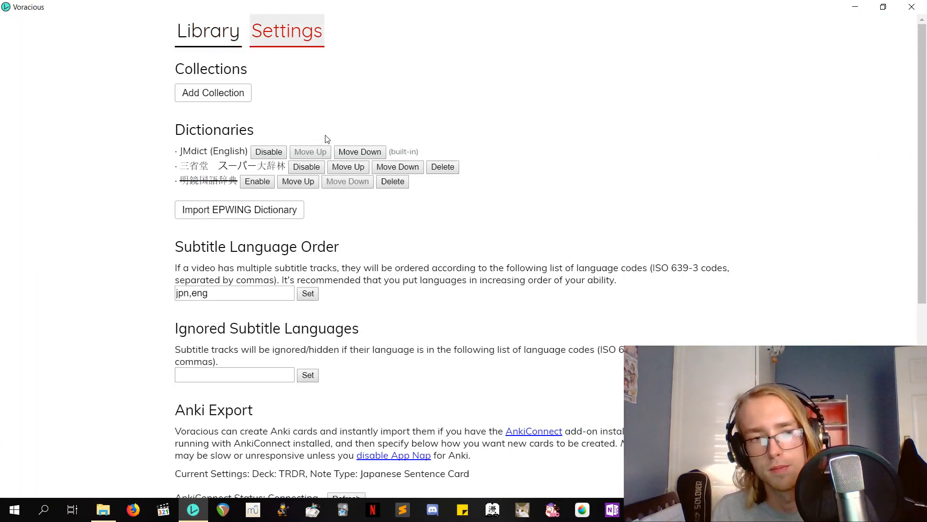
{"action": "scroll", "scroll_direction": "down", "scroll_amount": 3}
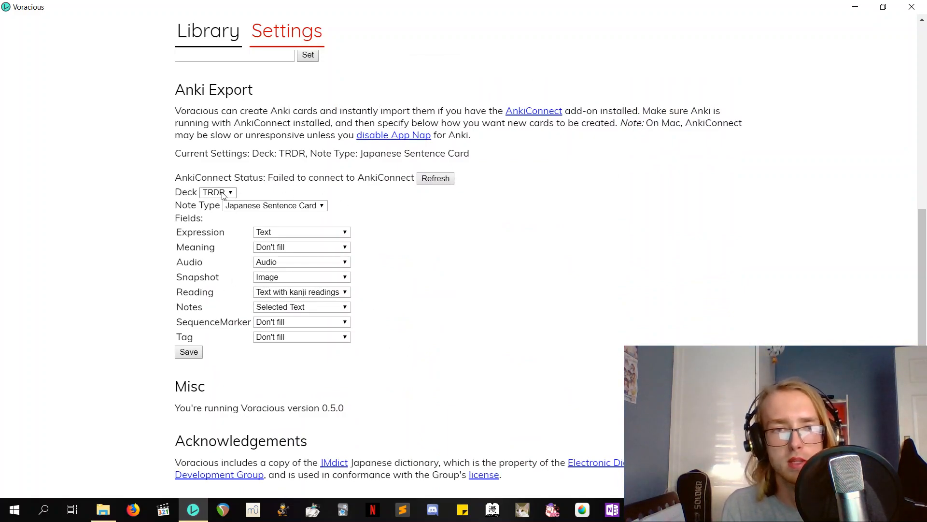
{"action": "mouse_move", "coordinate": [307, 214]}
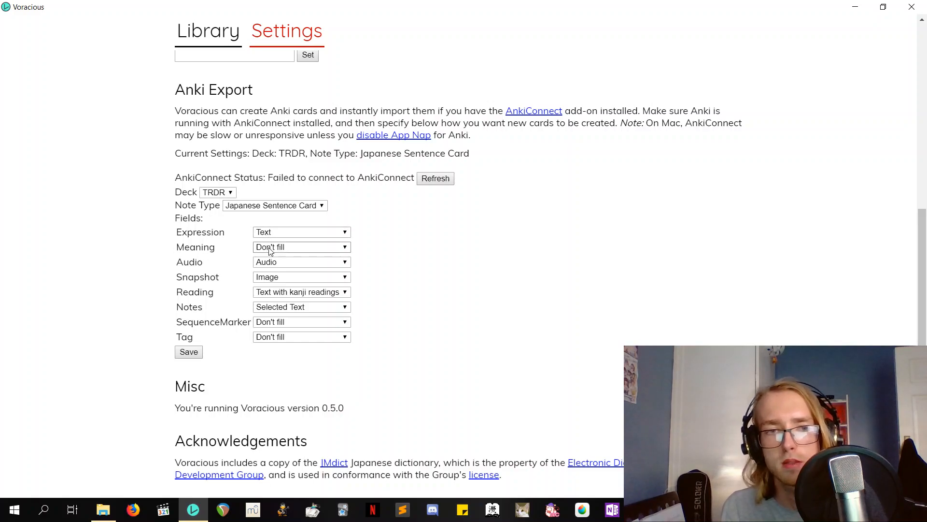
{"action": "left_click", "coordinate": [301, 246]}
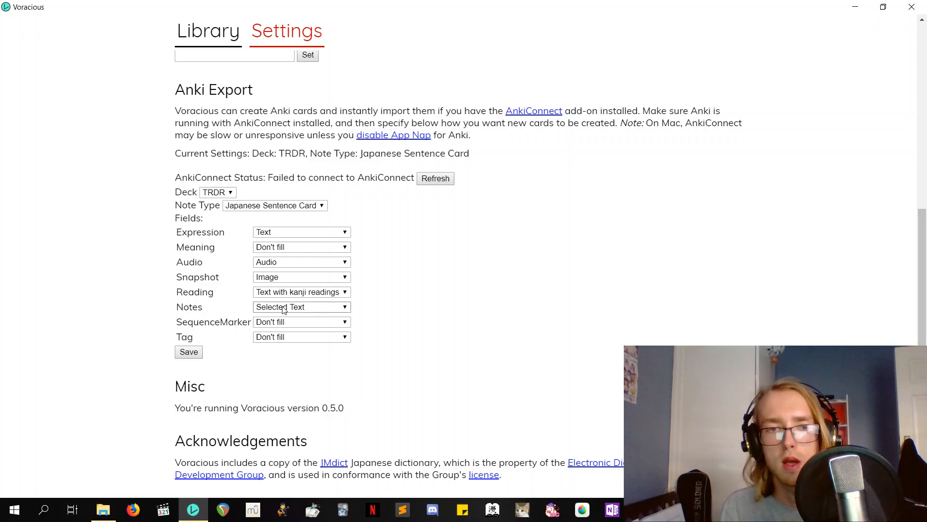
{"action": "mouse_move", "coordinate": [462, 379]}
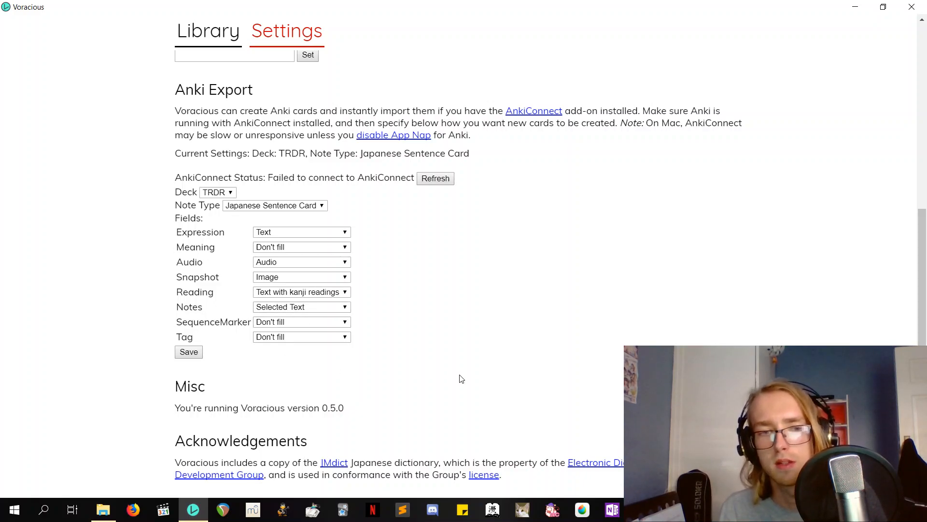
{"action": "scroll", "scroll_direction": "up", "scroll_amount": 3}
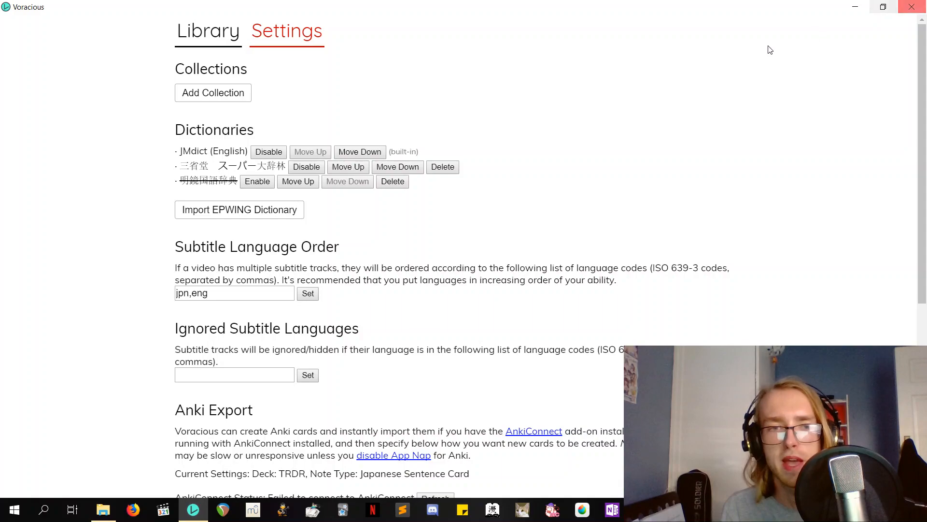
{"action": "scroll", "scroll_direction": "down", "scroll_amount": 3}
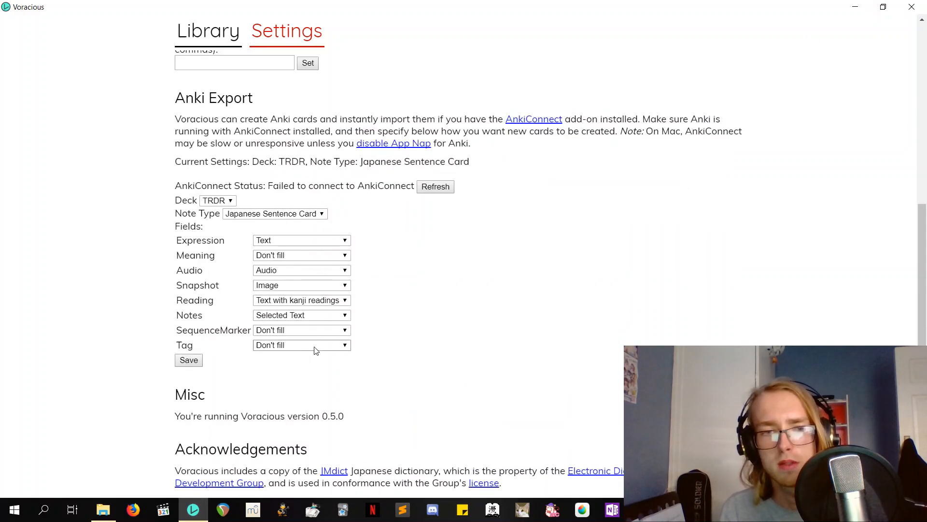
Step: Check the Tag field's fill options and leave it unfilled
{"action": "left_click", "coordinate": [301, 345]}
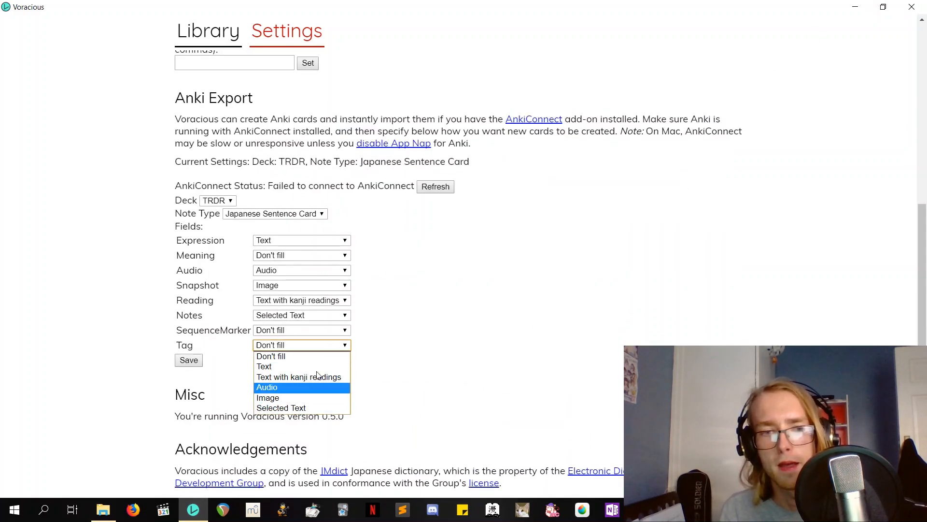
{"action": "left_click", "coordinate": [270, 356]}
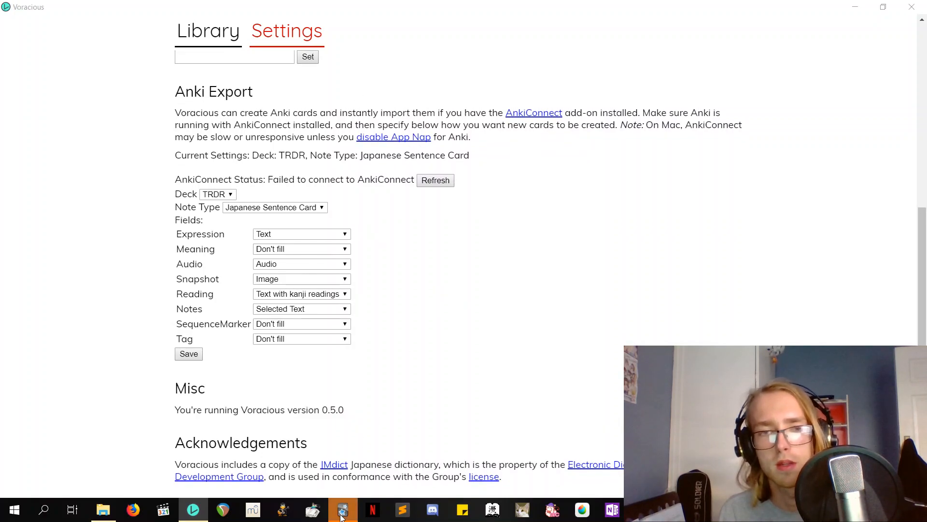
Step: Switch to Anki and browse the TRDR deck showing the Voracious-exported card
{"action": "left_click", "coordinate": [342, 509]}
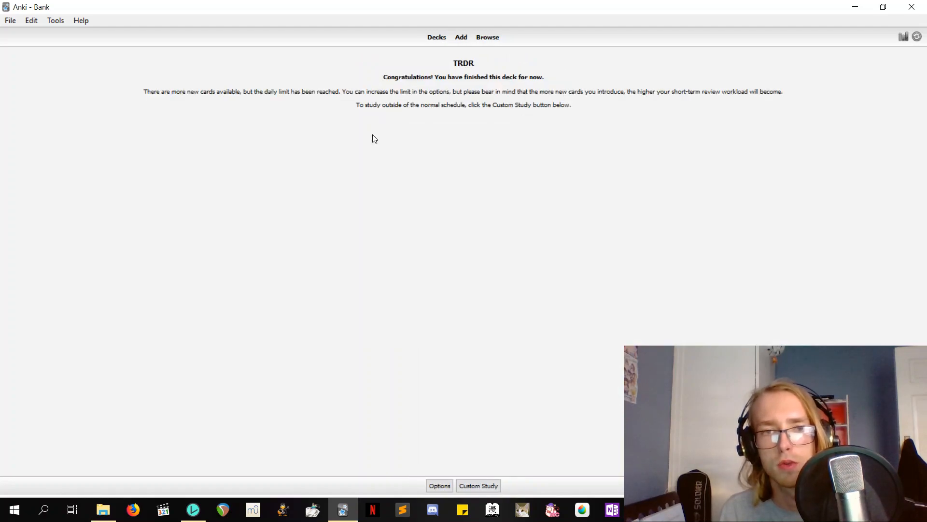
{"action": "left_click", "coordinate": [487, 36]}
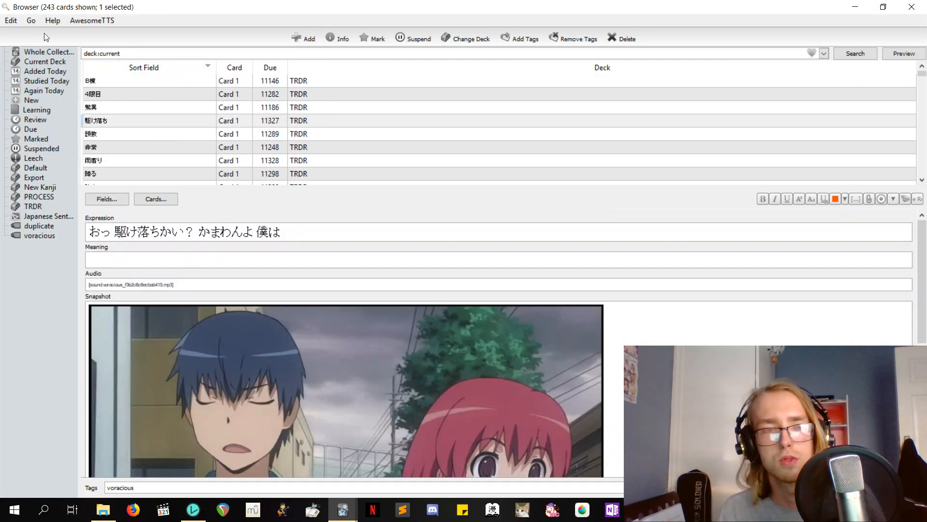
{"action": "mouse_move", "coordinate": [373, 31]}
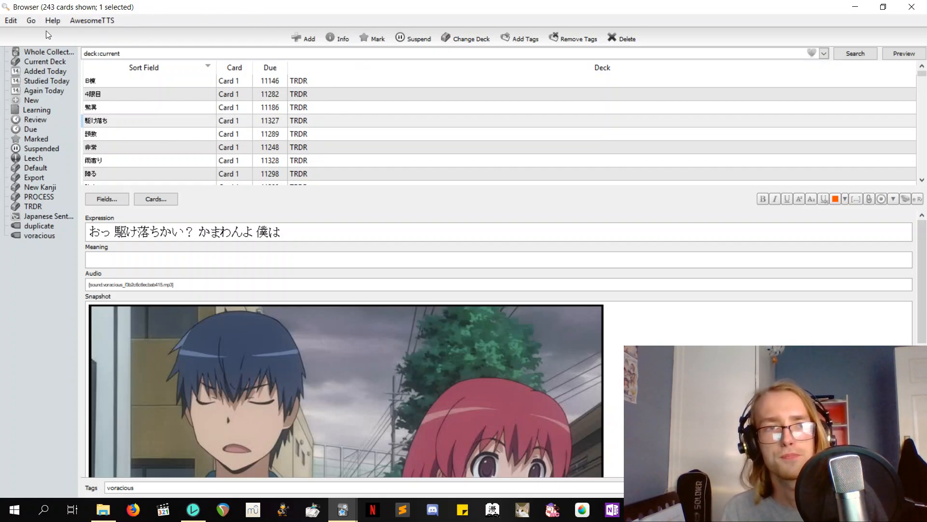
Step: Run Find Duplicates on the Notes field, find 0 groups, and dismiss the results
{"action": "left_click", "coordinate": [10, 20]}
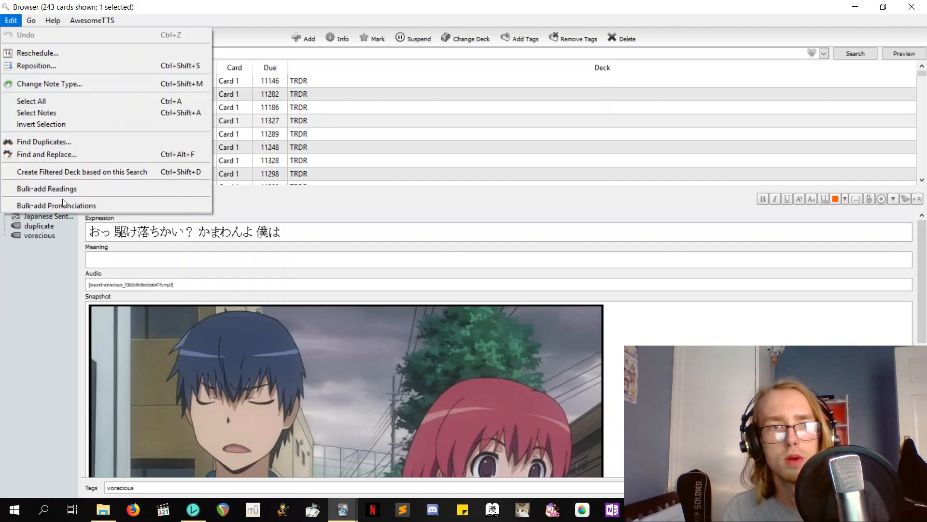
{"action": "left_click", "coordinate": [43, 141]}
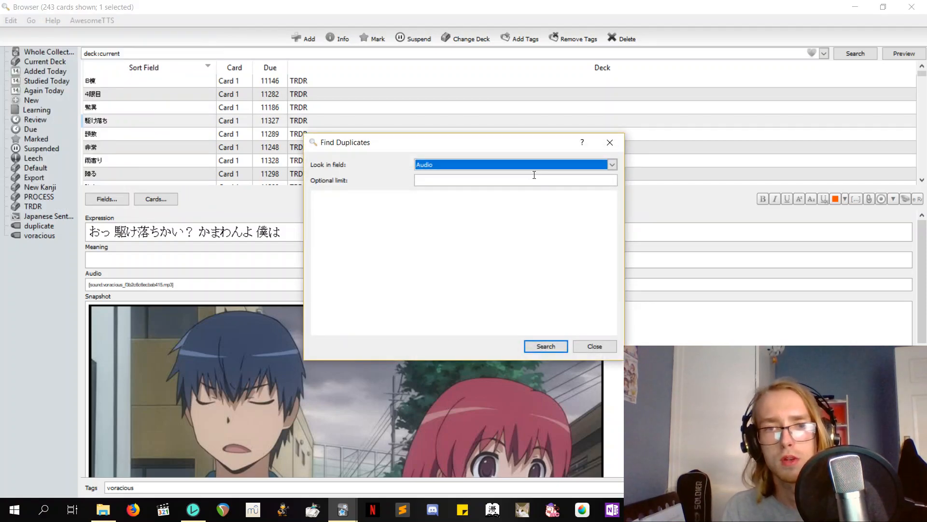
{"action": "left_click", "coordinate": [613, 164]}
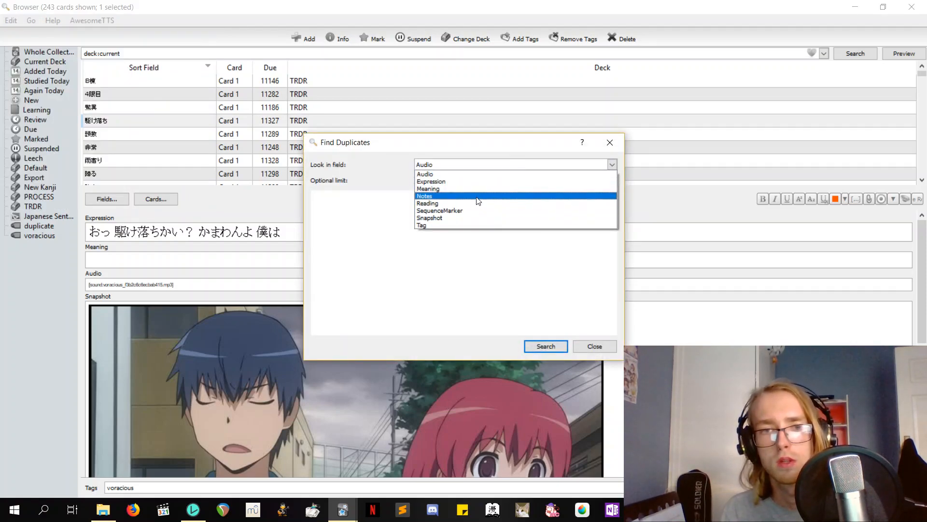
{"action": "left_click", "coordinate": [425, 196]}
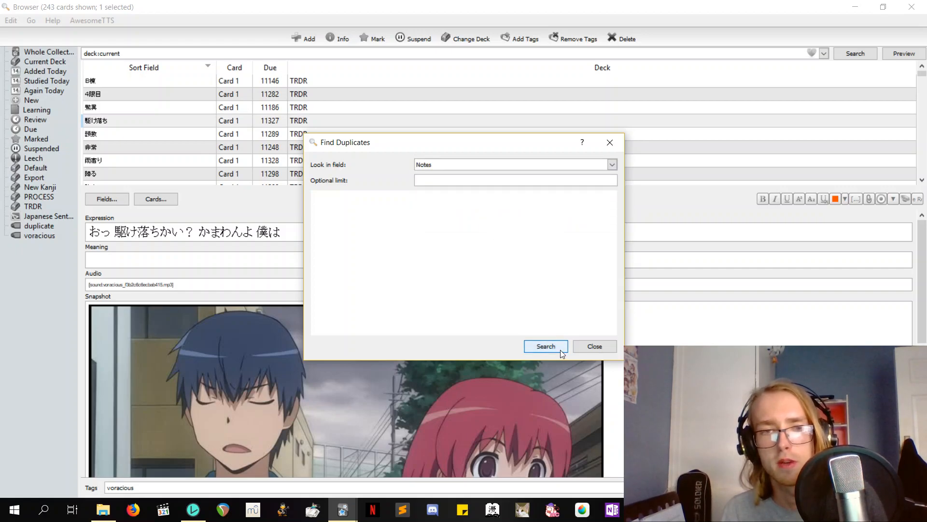
{"action": "left_click", "coordinate": [544, 345]}
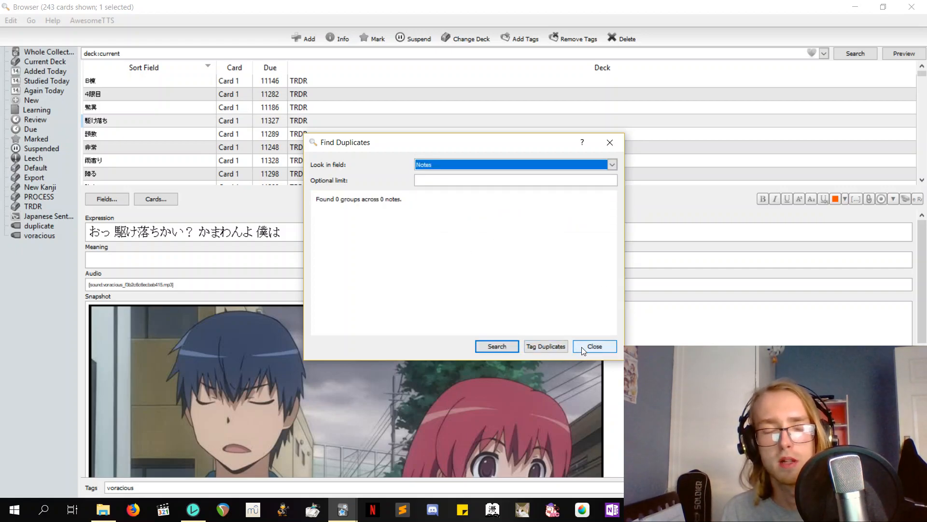
{"action": "left_click", "coordinate": [595, 346]}
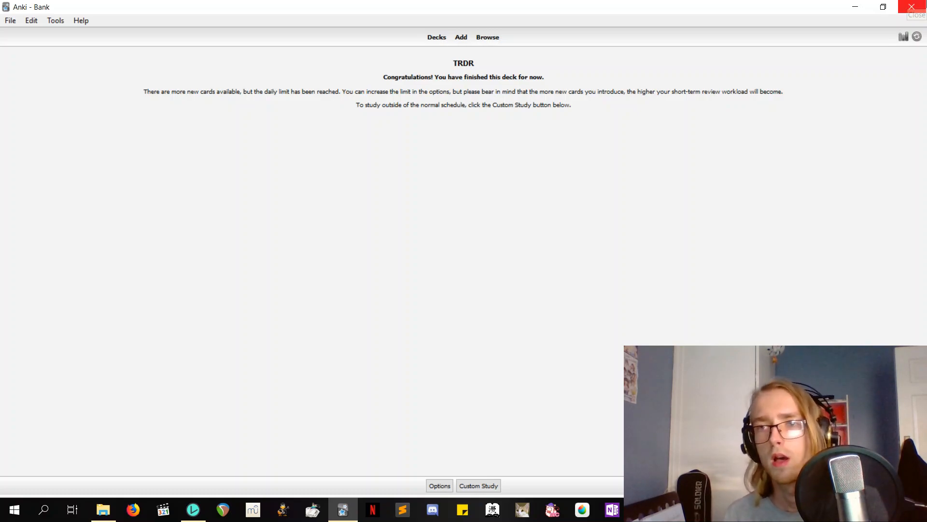
{"action": "mouse_move", "coordinate": [918, 9]}
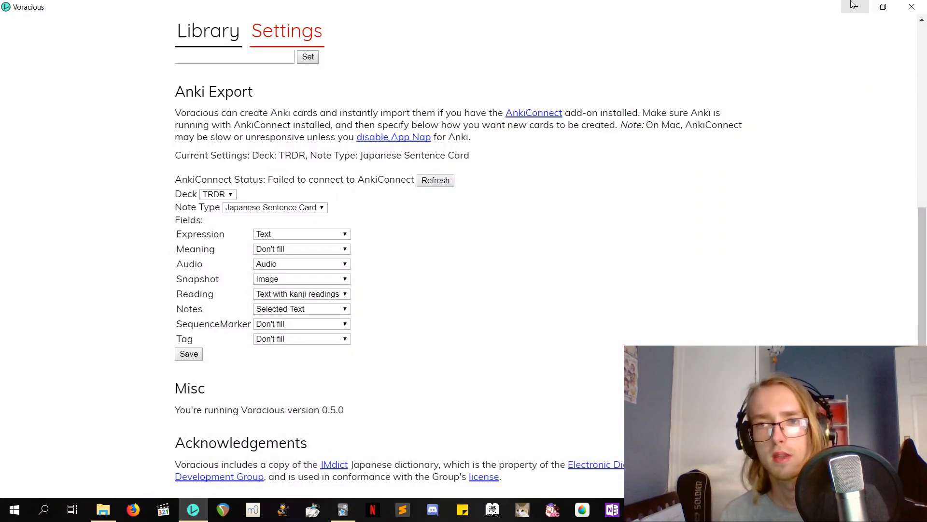
Step: Minimise Voracious to reveal the アニメ folder in File Explorer with _vora selected
{"action": "left_click", "coordinate": [103, 509]}
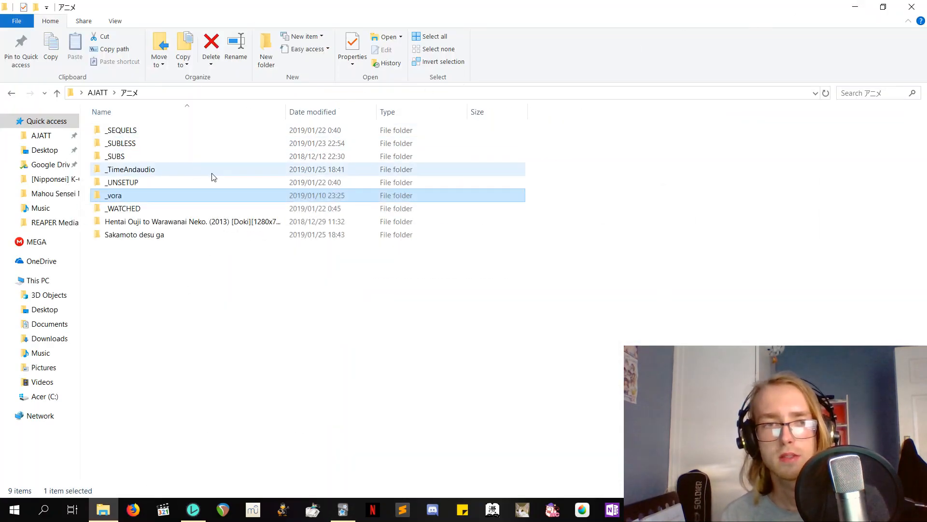
{"action": "mouse_move", "coordinate": [156, 180]}
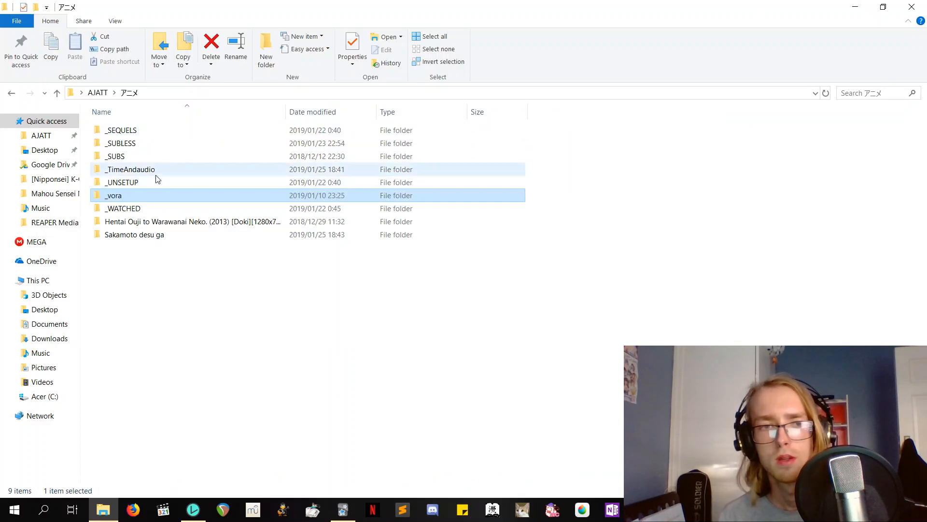